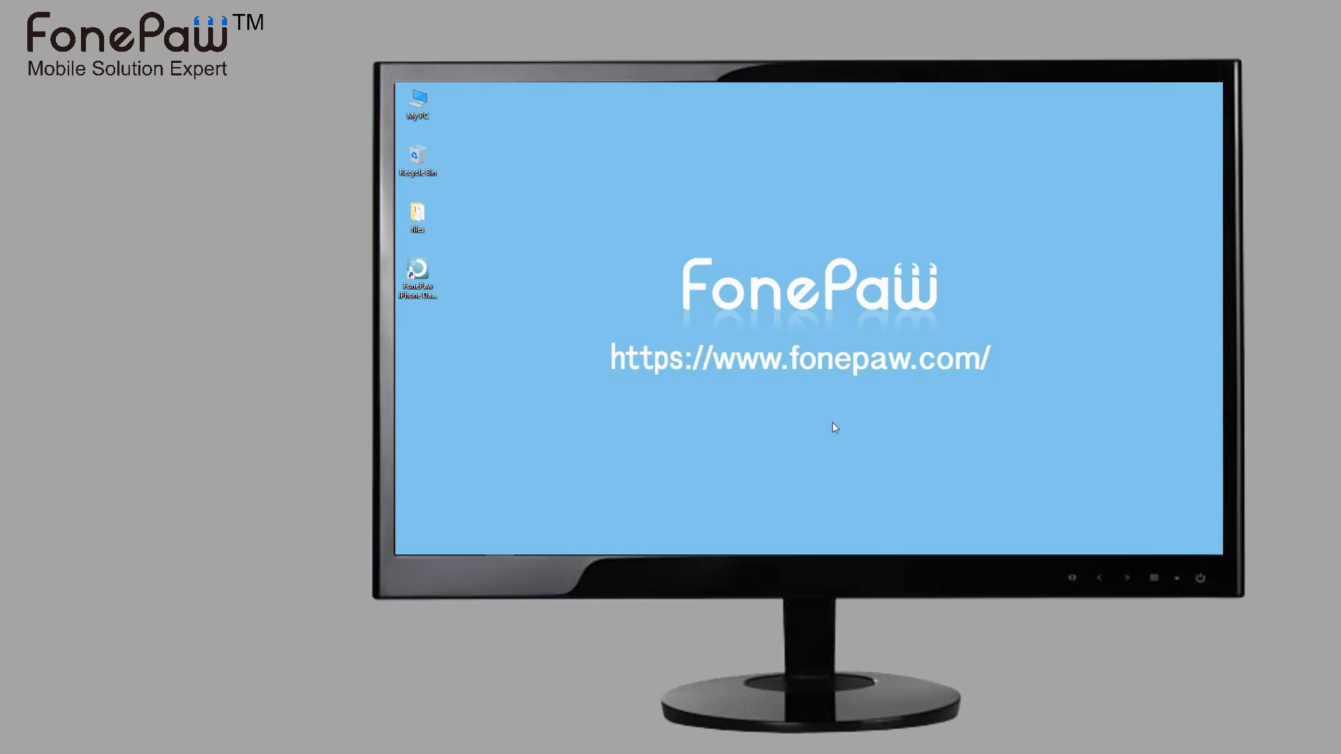
Step: Launch FonePaw iPhone Data Recovery from its desktop icon
double_click(417, 273)
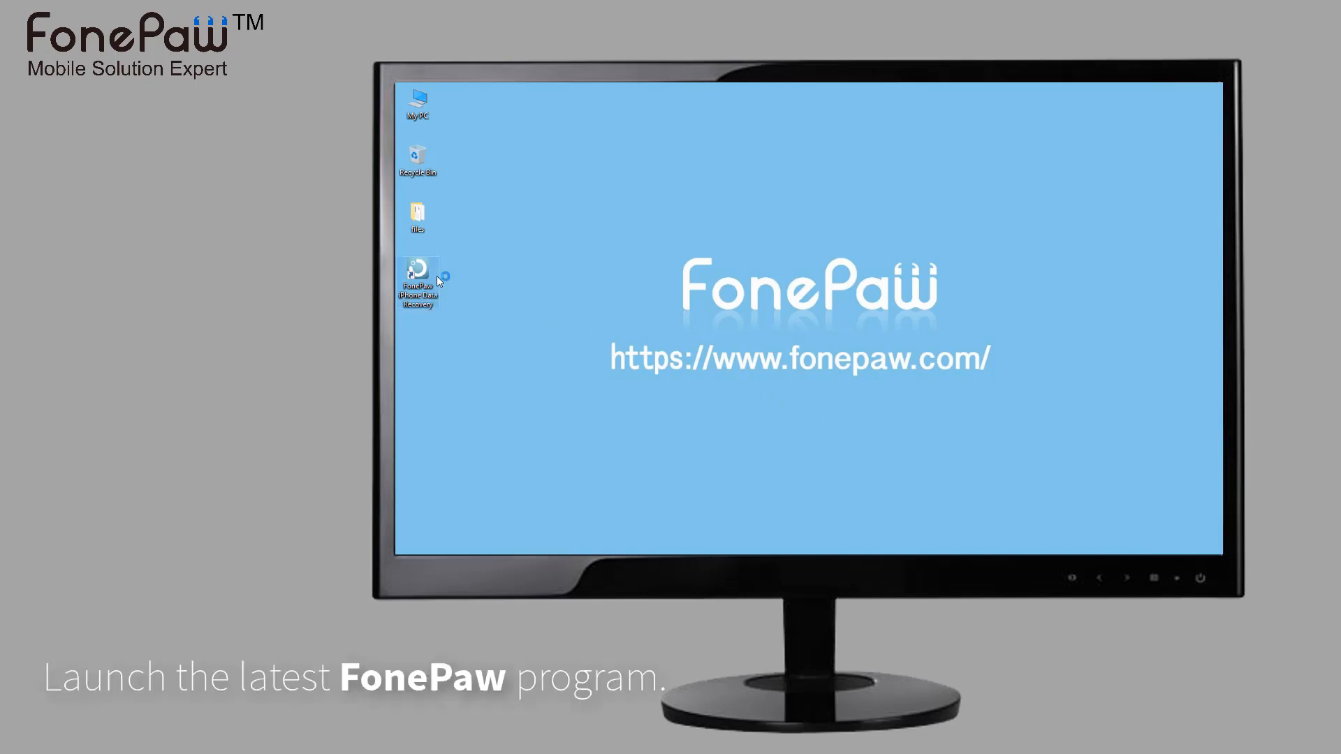
double_click(418, 274)
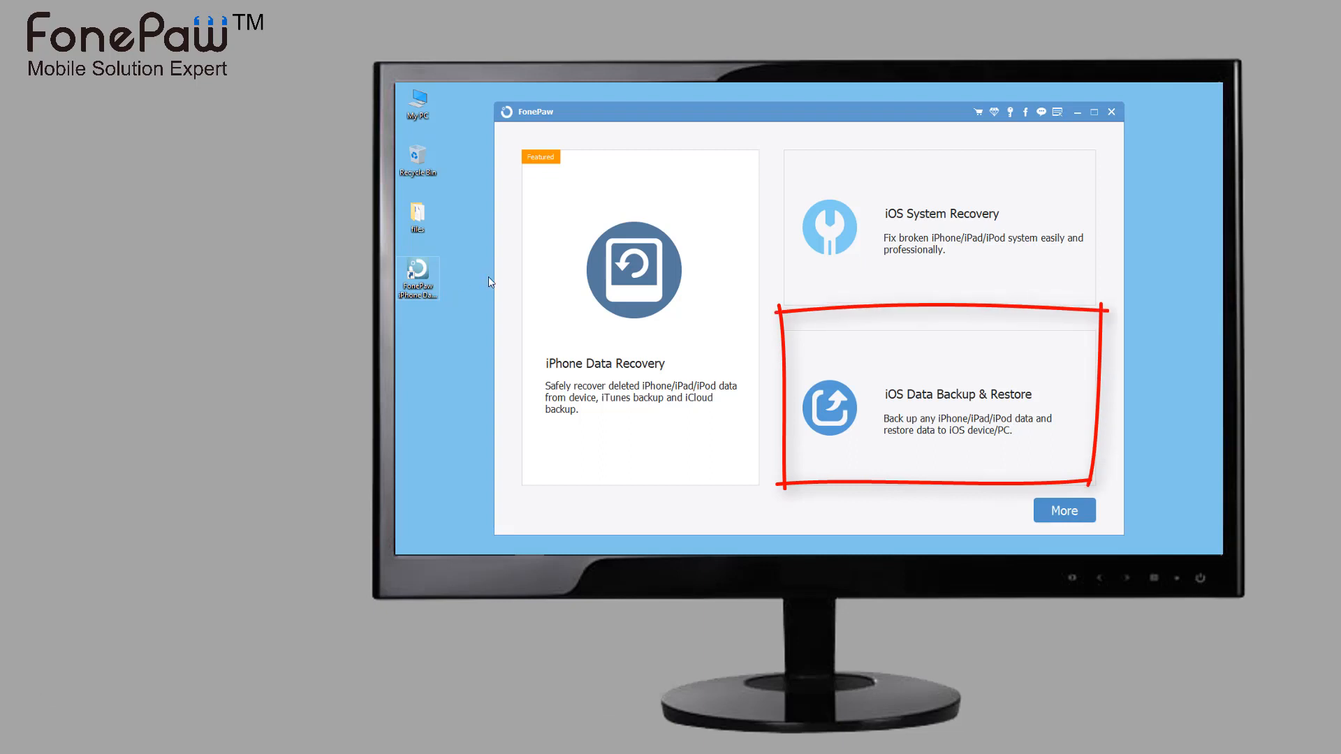
Step: Enter iOS Data Backup & Restore and choose iOS Data Backup for the iPhone 5s
click(957, 408)
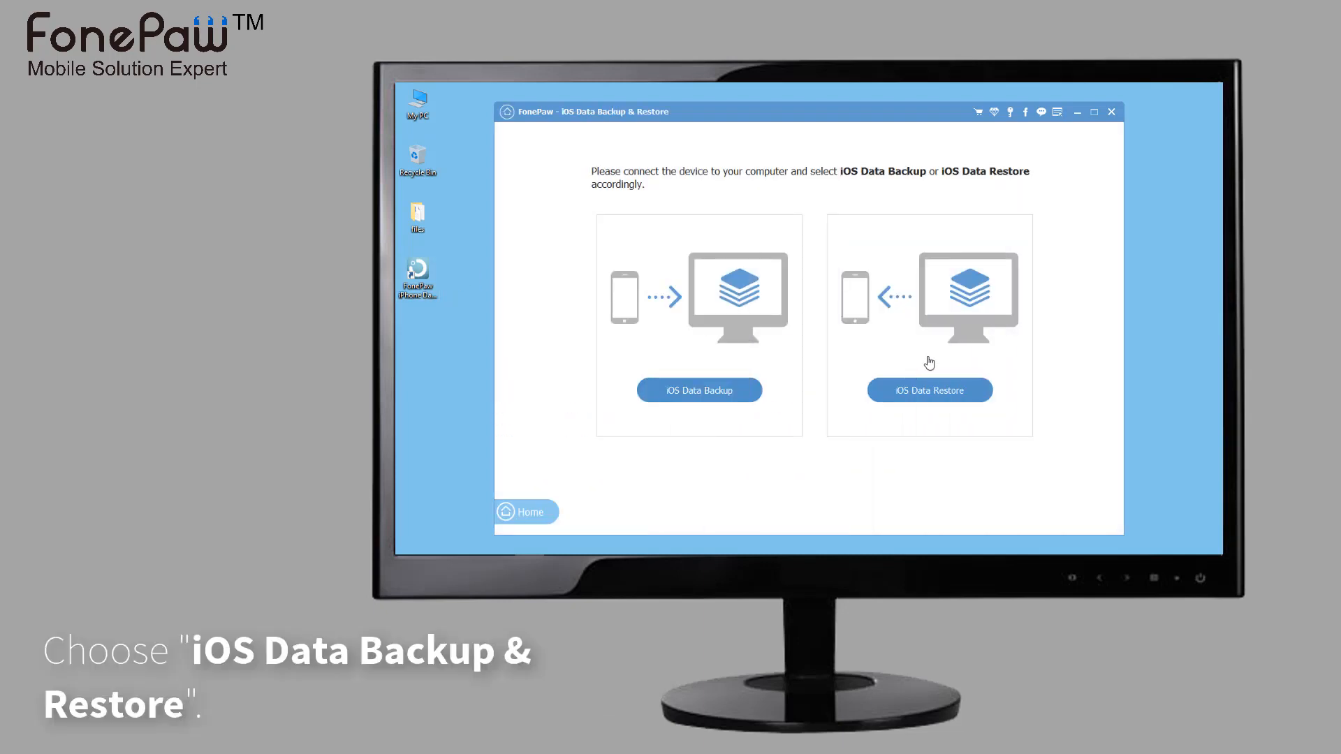
click(699, 390)
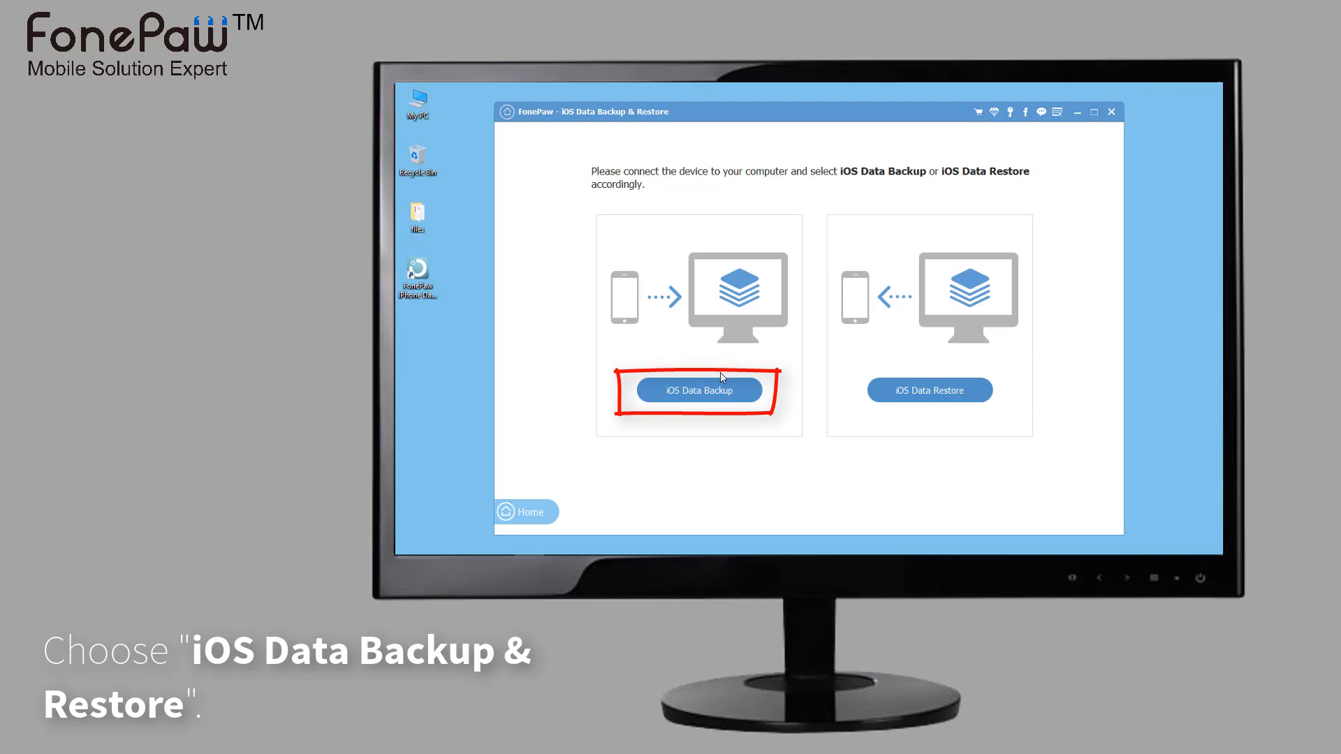
click(699, 390)
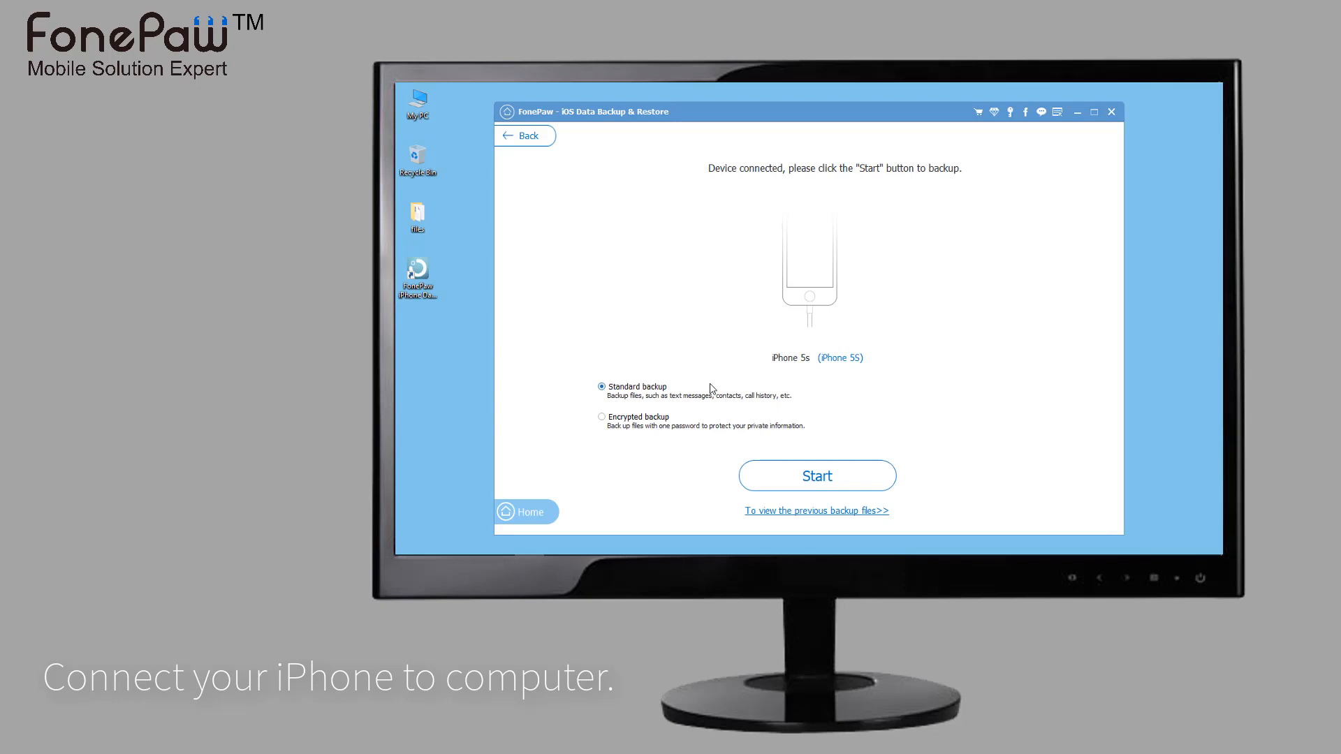
Step: Choose Encrypted backup mode (after toggling Standard) and start the backup
click(602, 416)
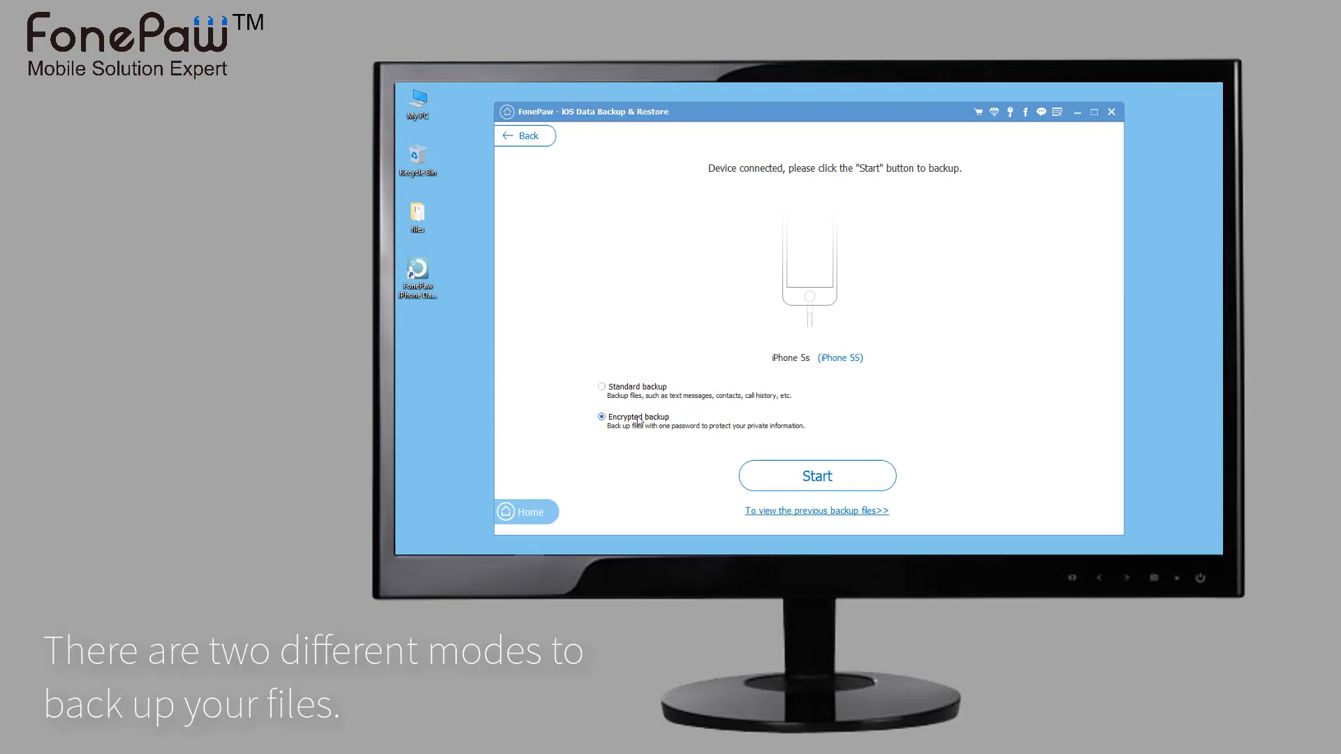
mouse_move(645, 399)
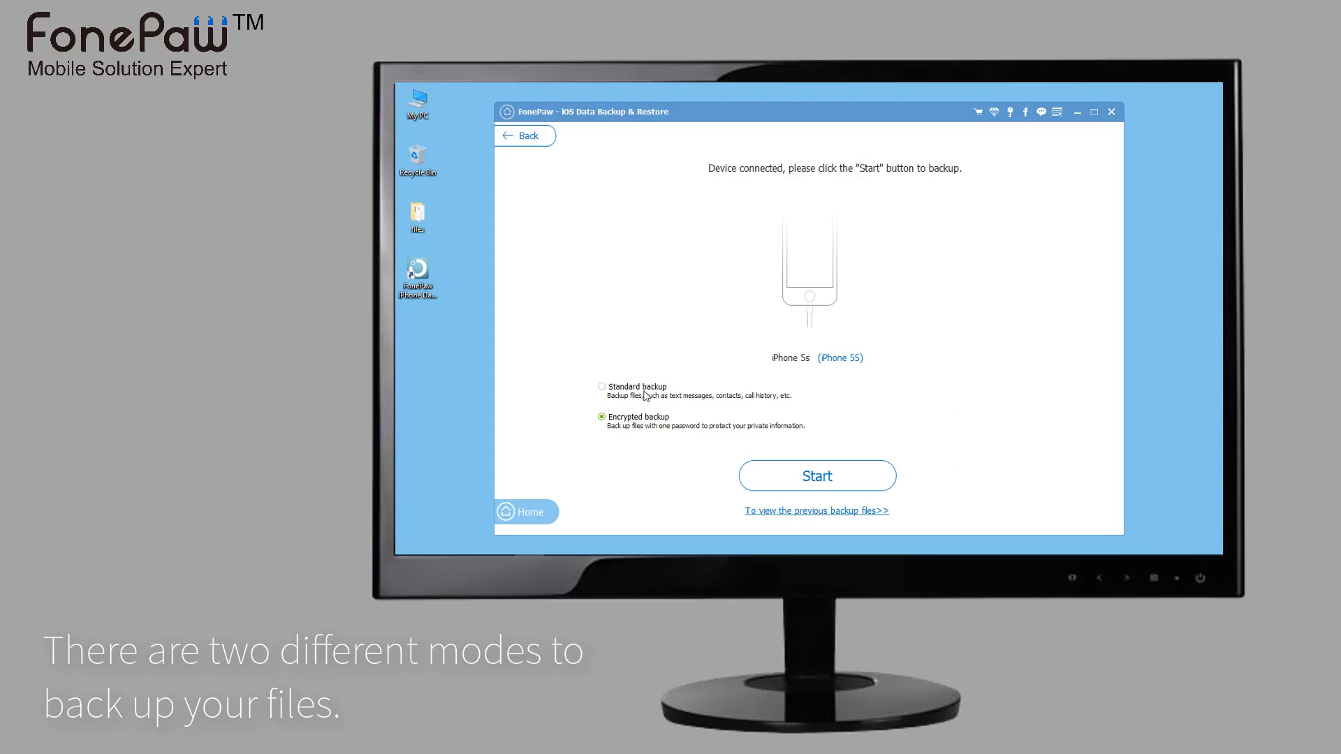
click(602, 386)
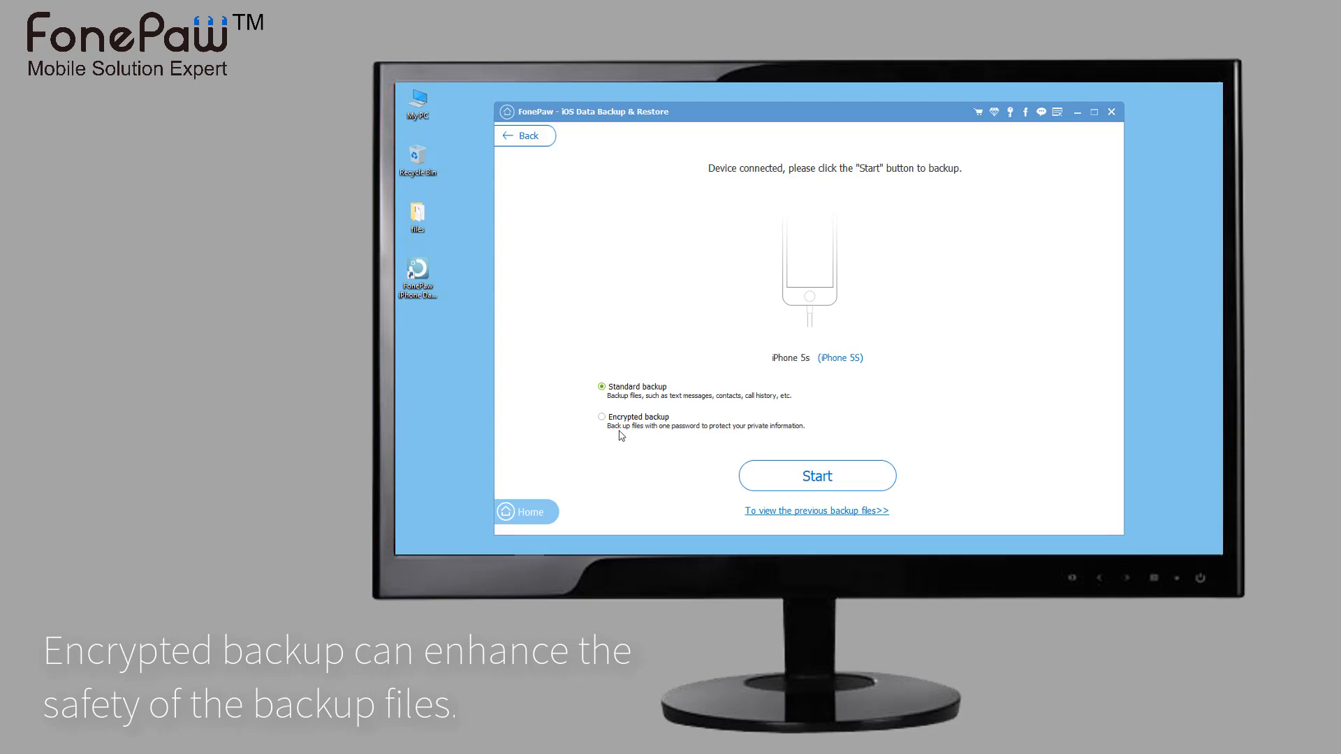
click(600, 416)
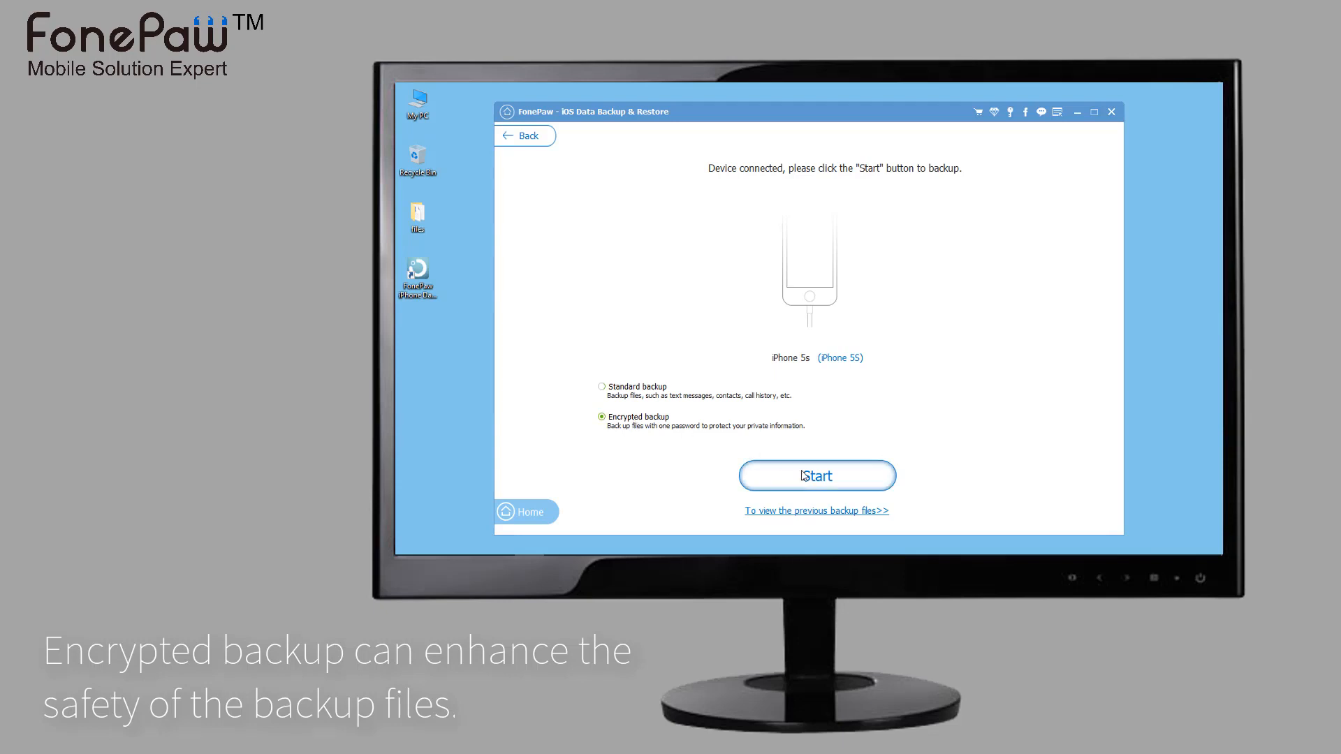
click(817, 475)
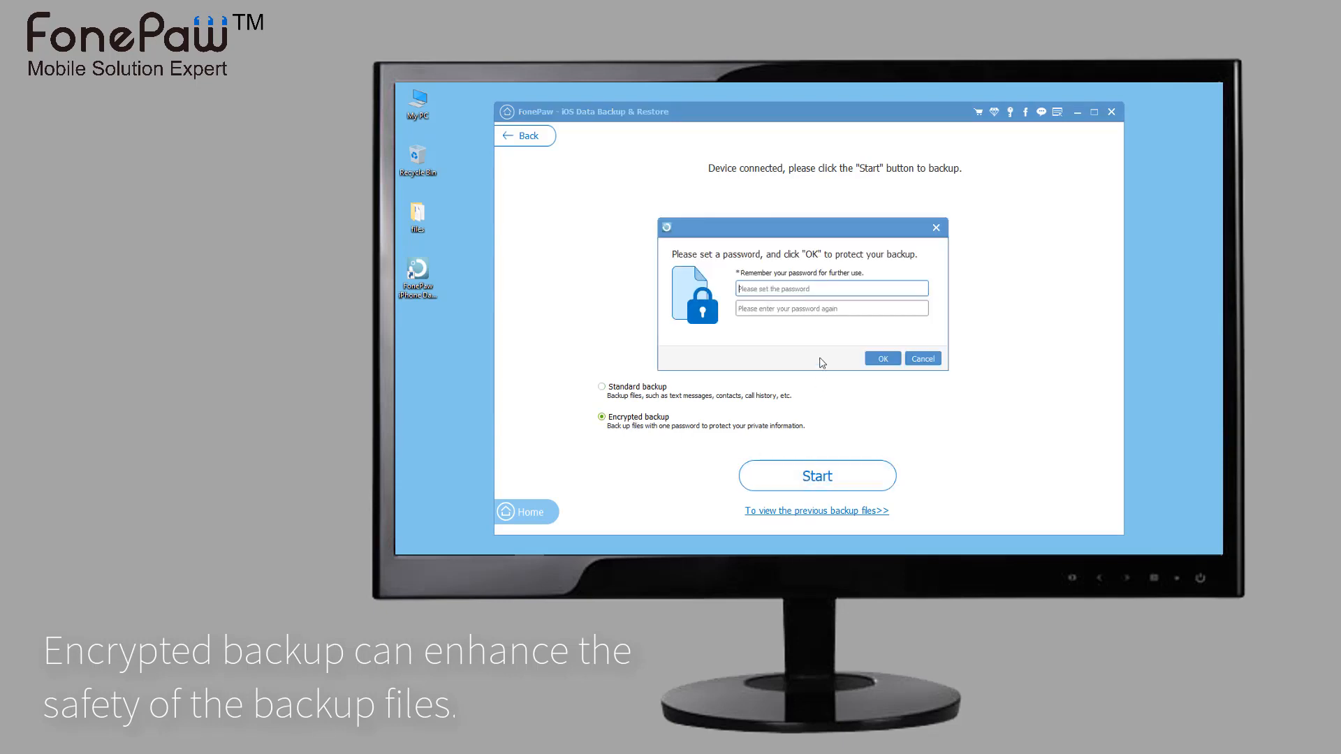
text(123)
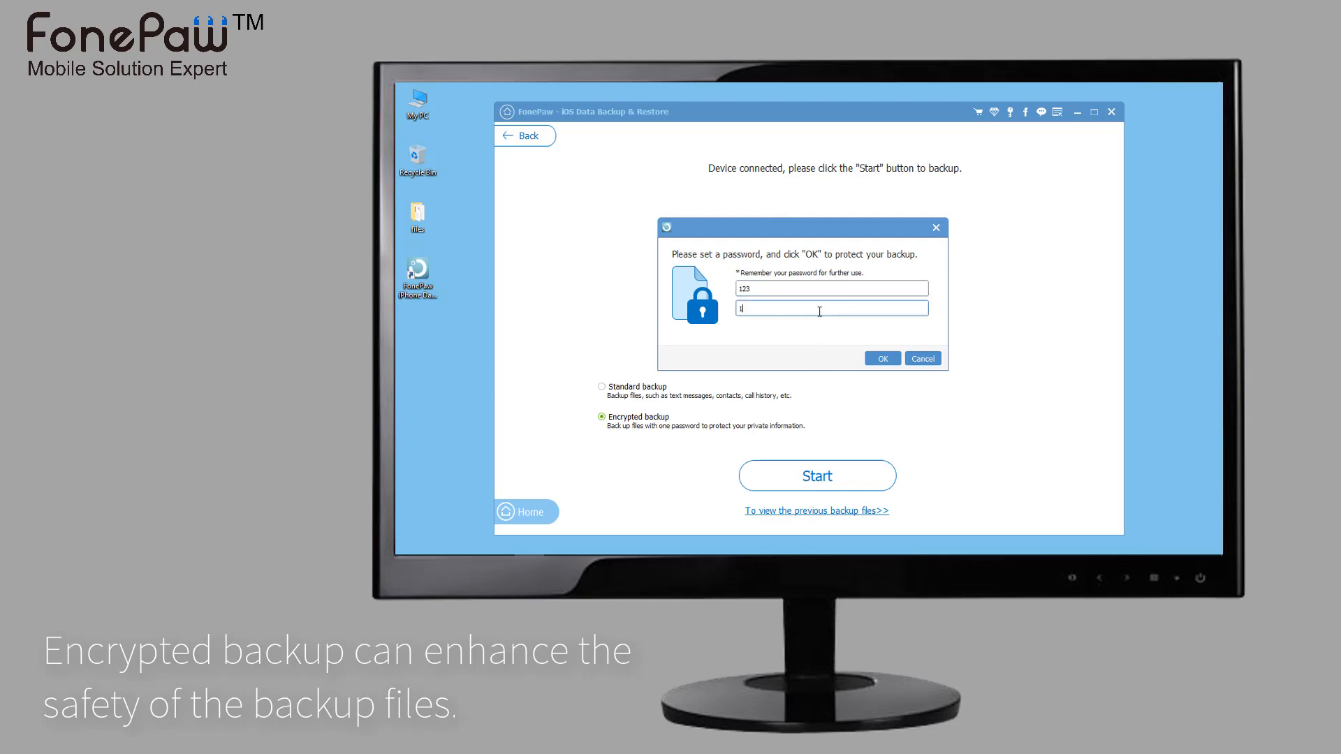
text(23)
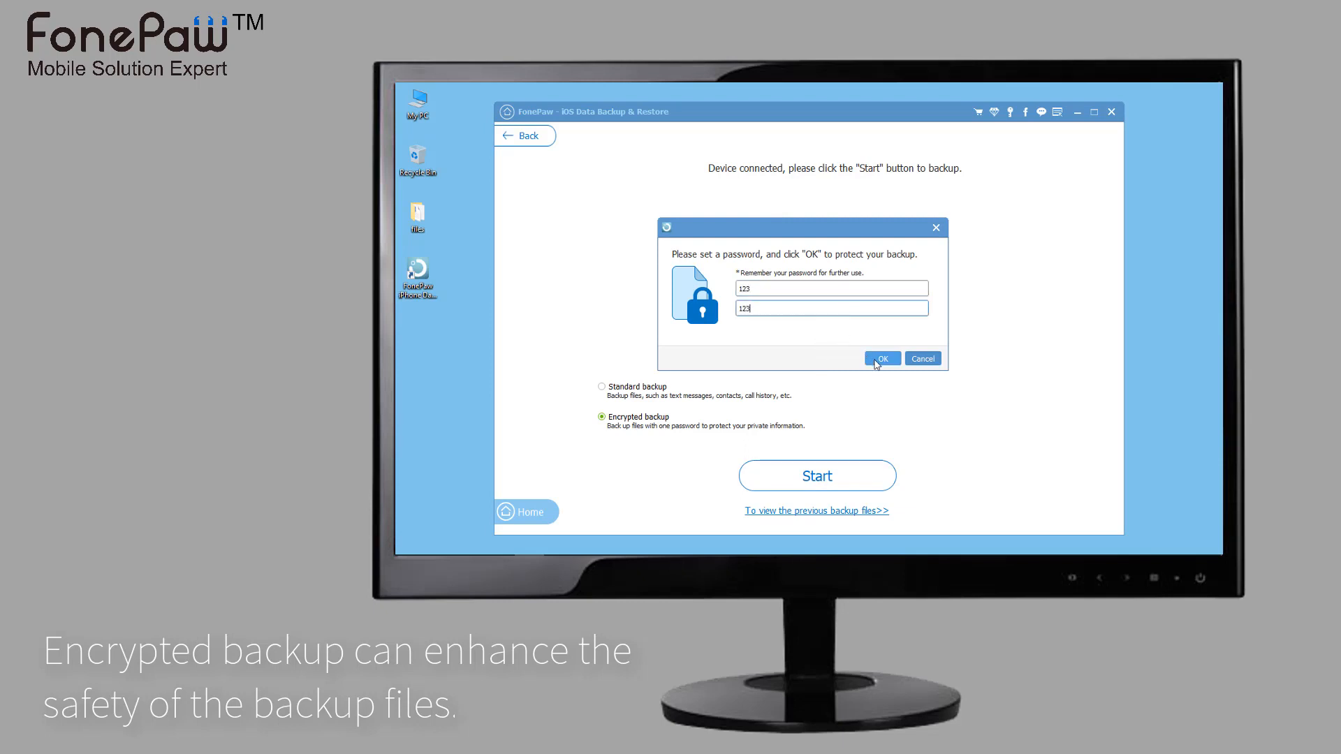
click(883, 358)
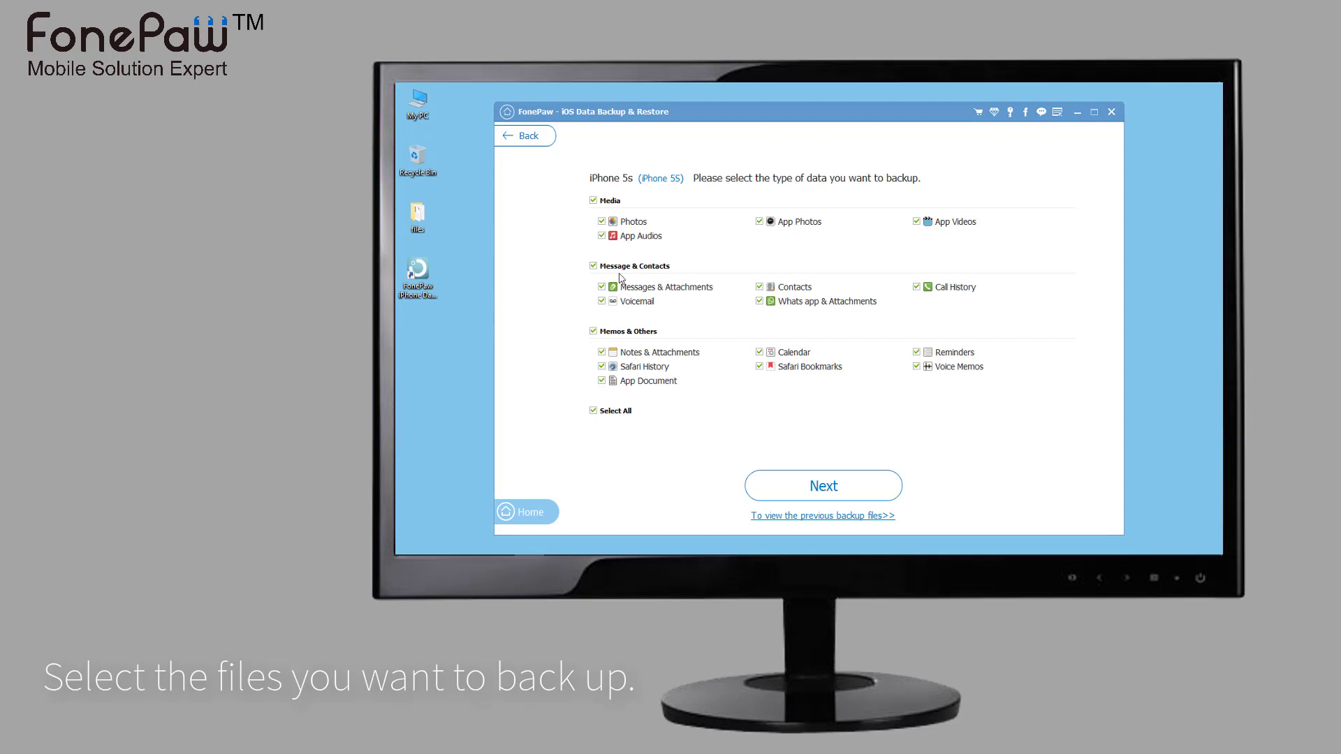
mouse_move(789, 372)
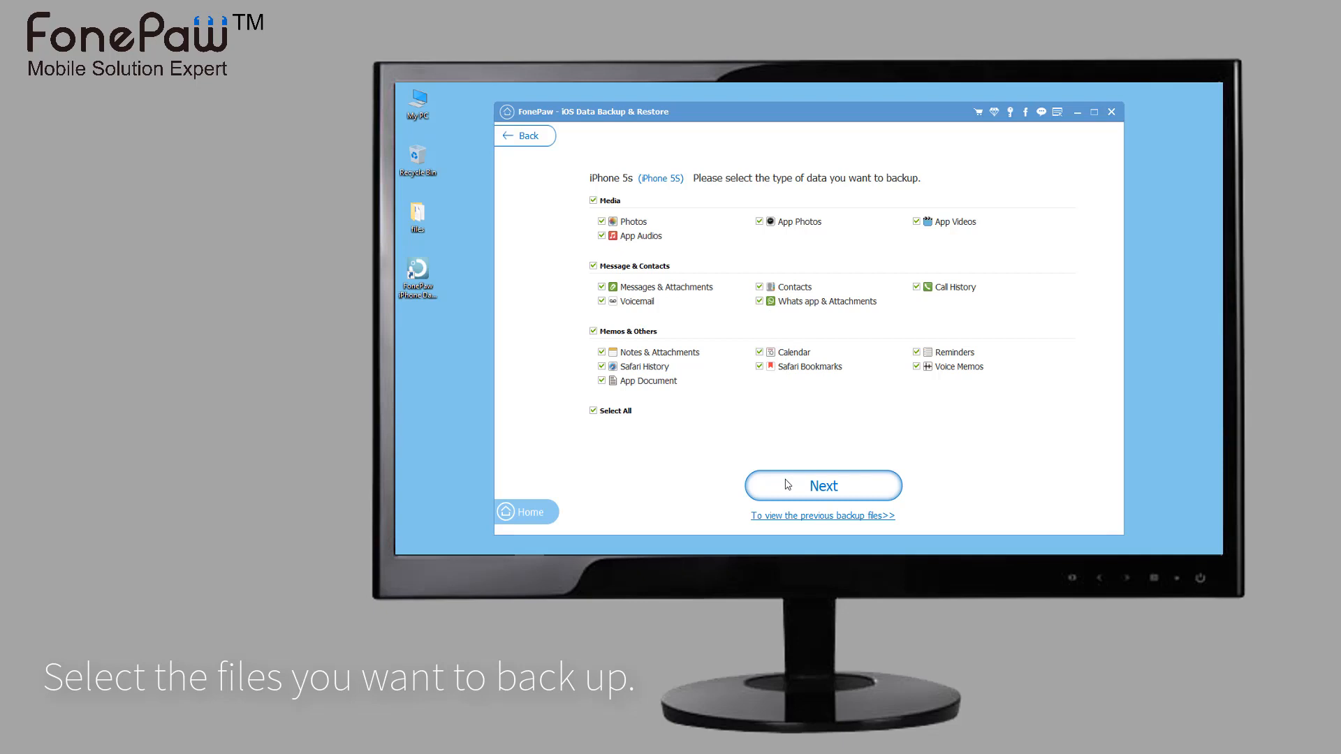
Step: Back up all checked data types, completing a 702.64 MB iPhone 5s backup
click(824, 486)
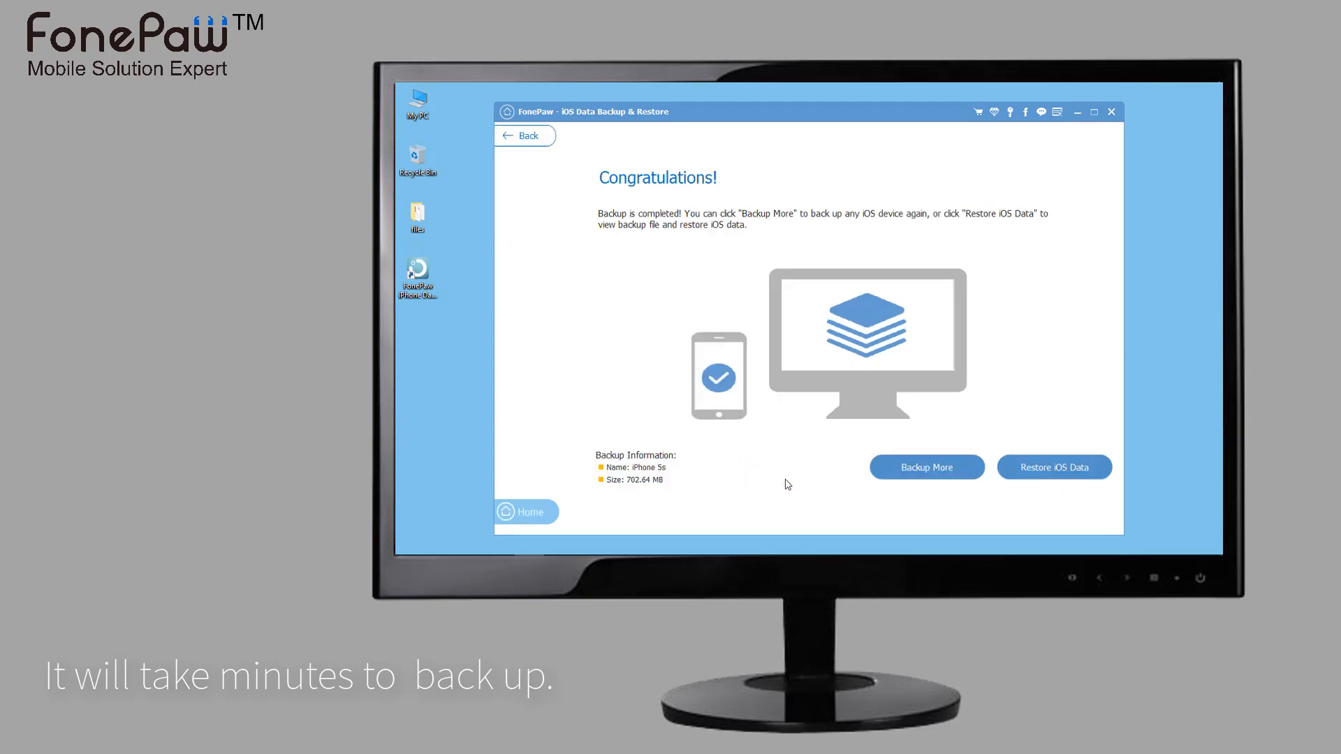
mouse_move(934, 475)
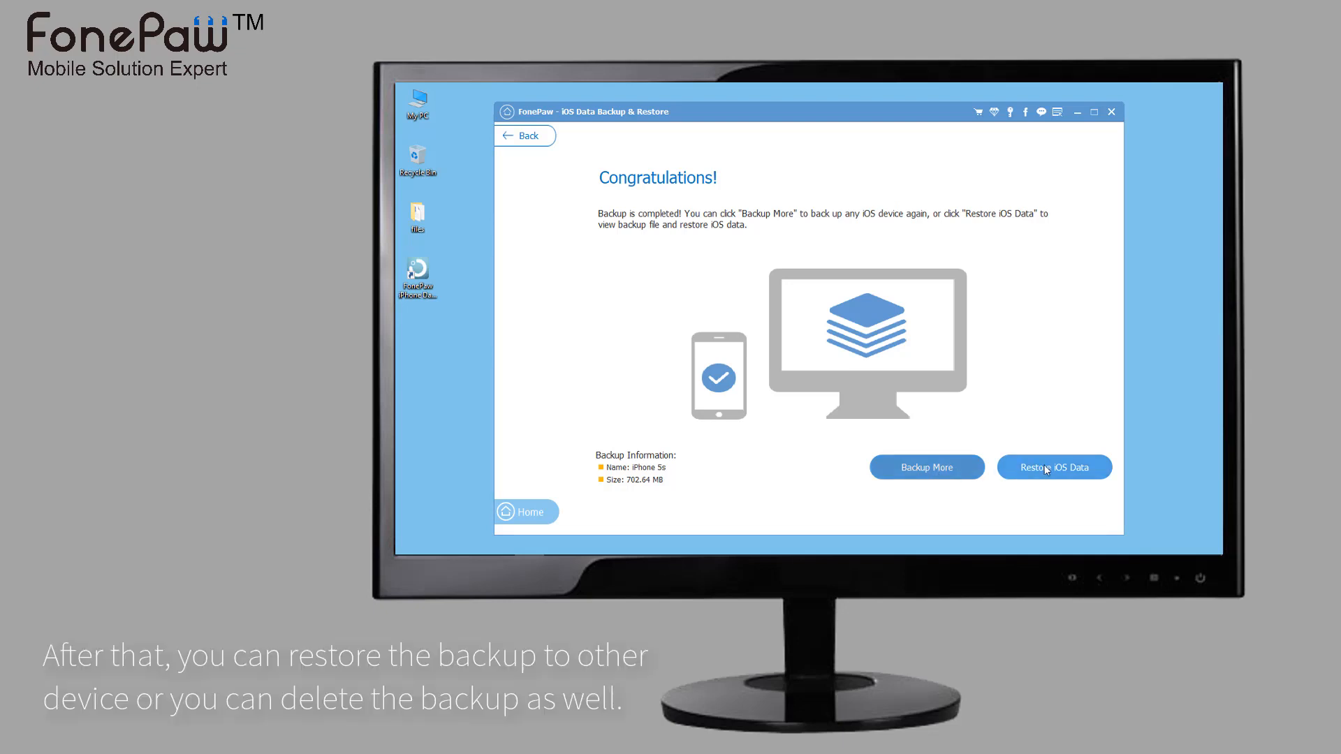
mouse_move(534, 137)
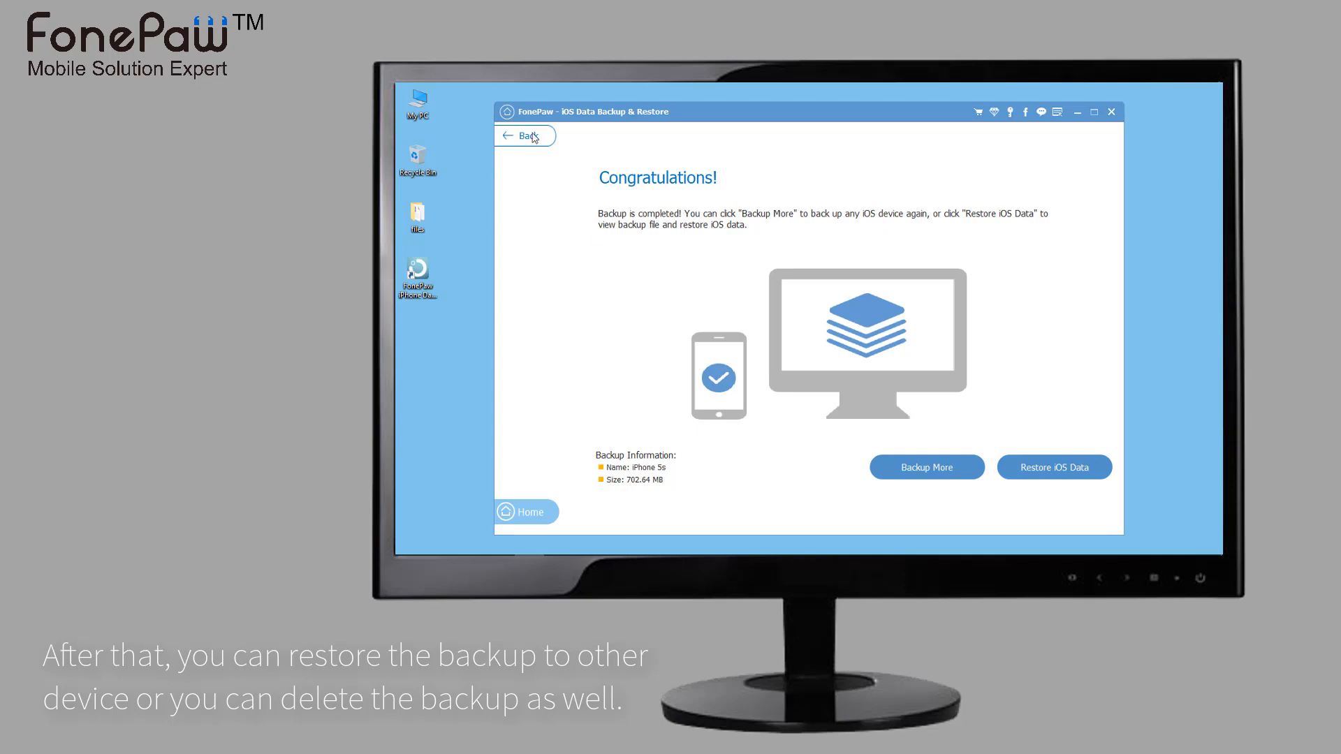
Step: Go back to the iOS Data Backup / iOS Data Restore choice screen
click(525, 135)
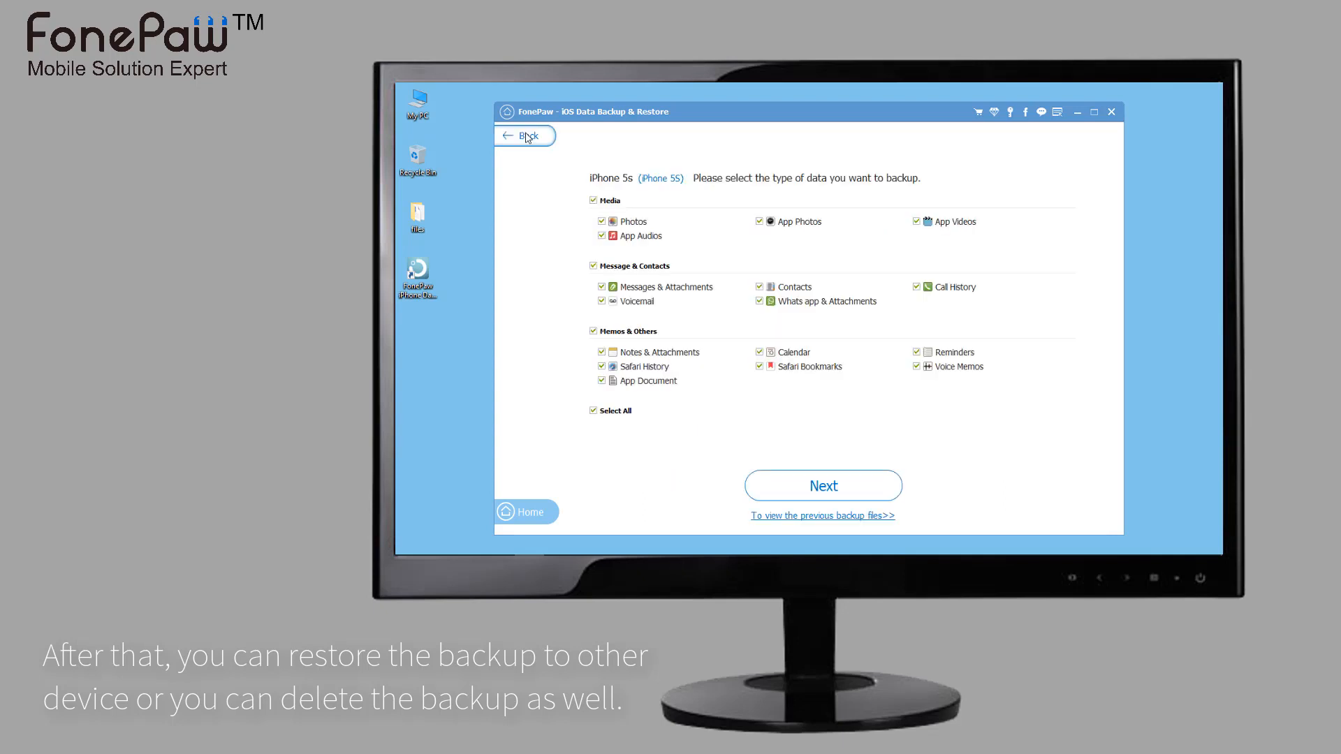
click(525, 136)
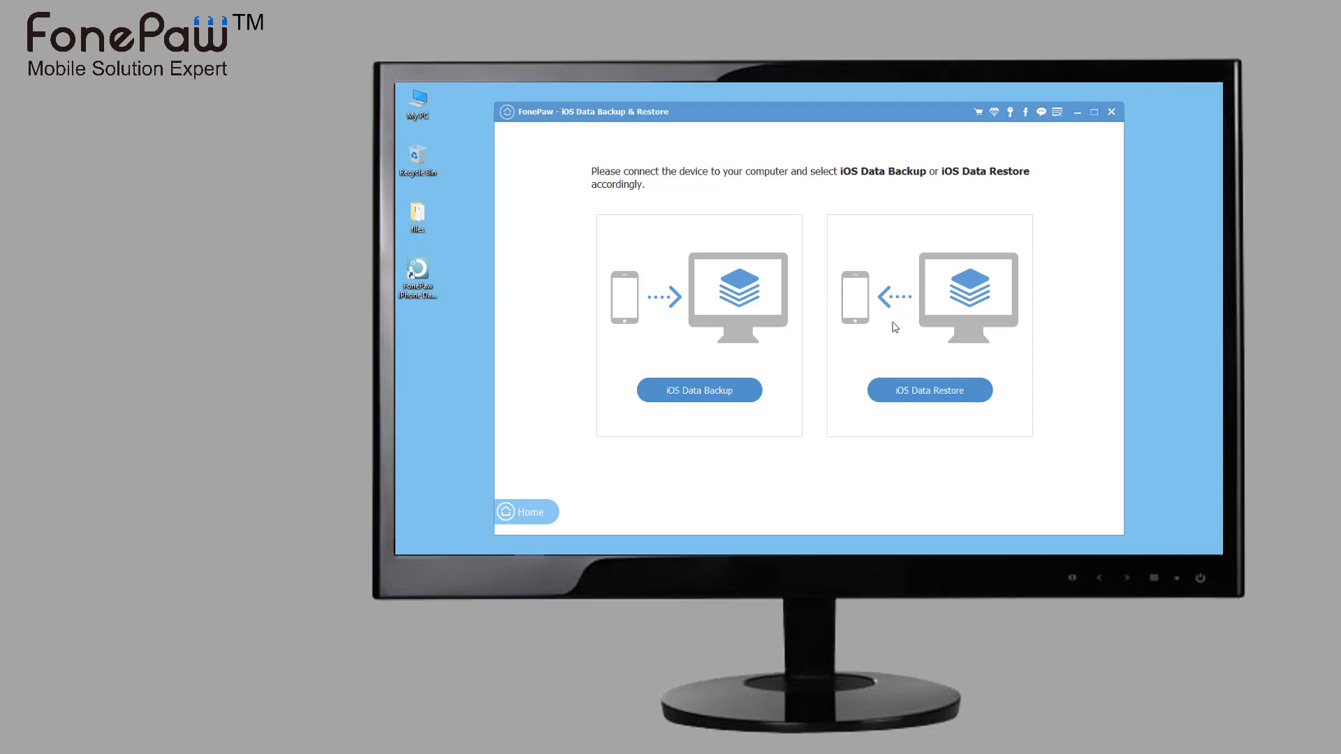
Step: Delete the stored iPhone 5s backup from the restore list and run Backup Now again
click(929, 391)
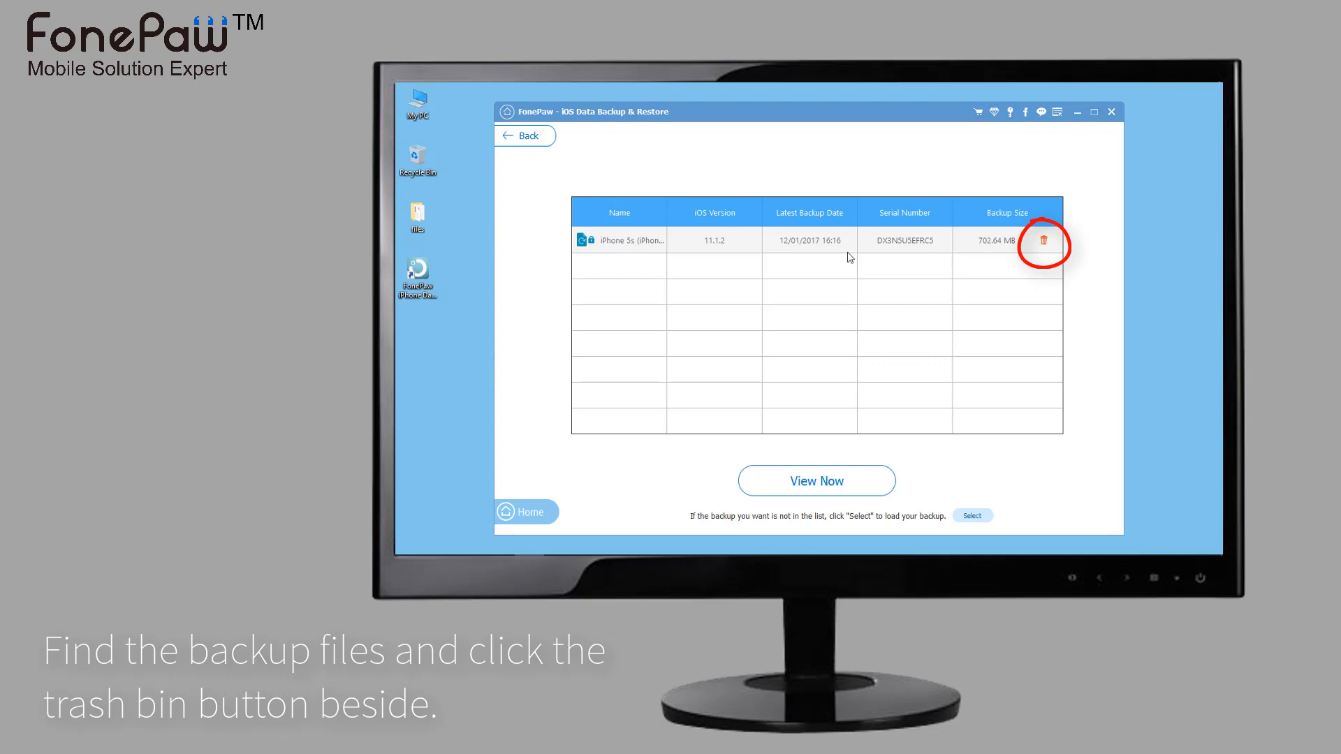
click(1043, 240)
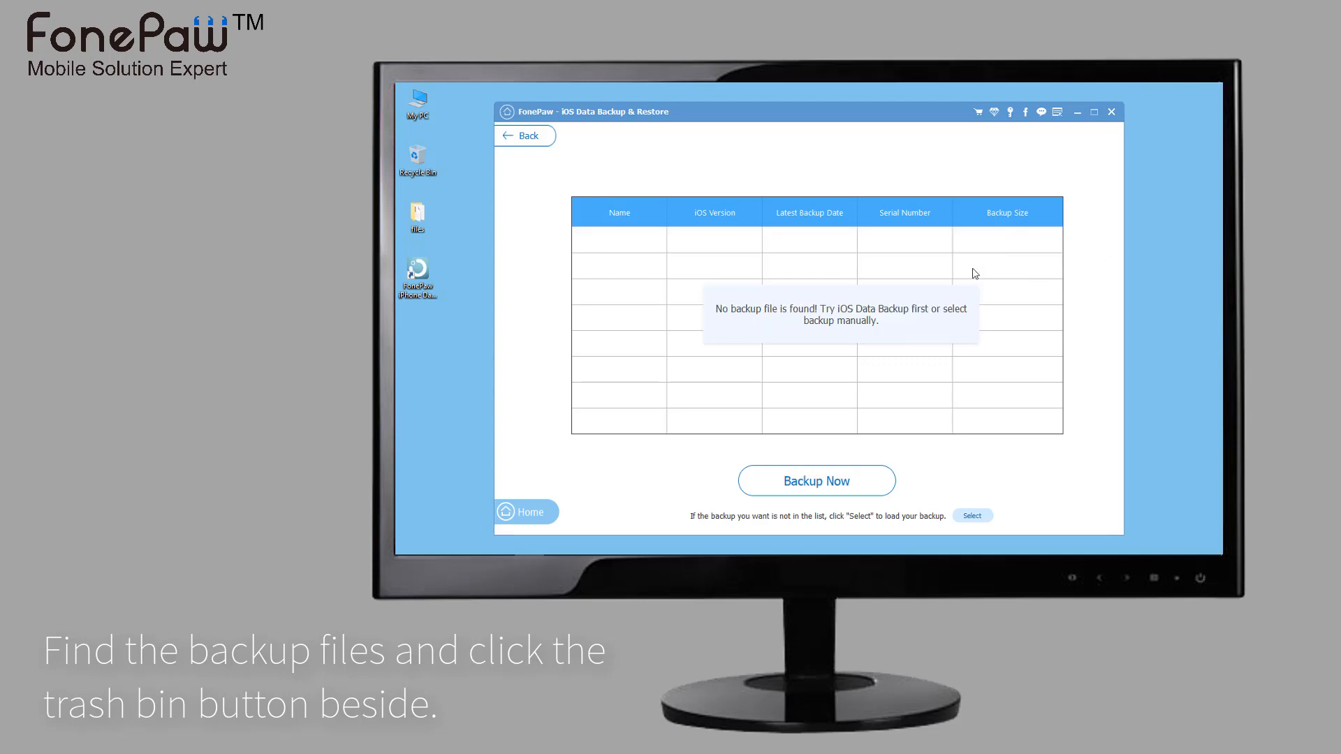
click(816, 481)
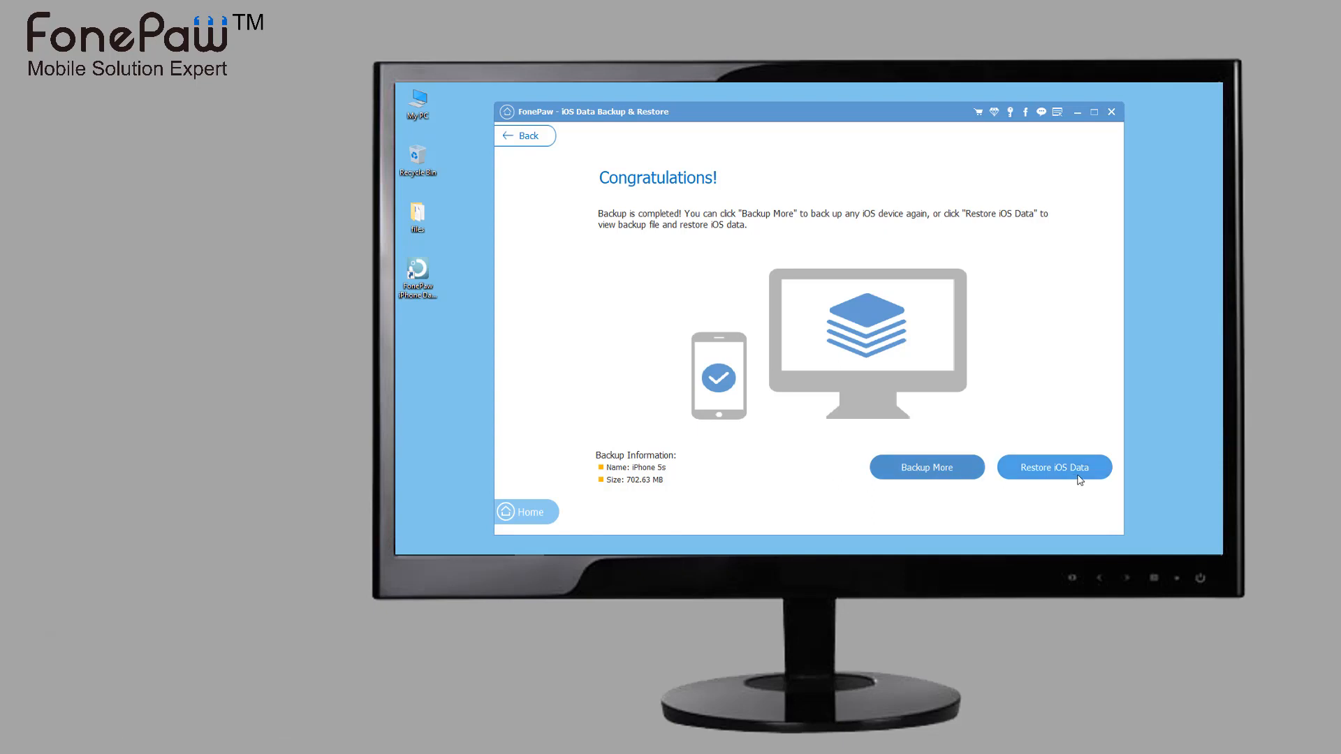
Step: Select the 702.63 MB iPhone 5s backup and start viewing it, prompting for its password
click(1054, 466)
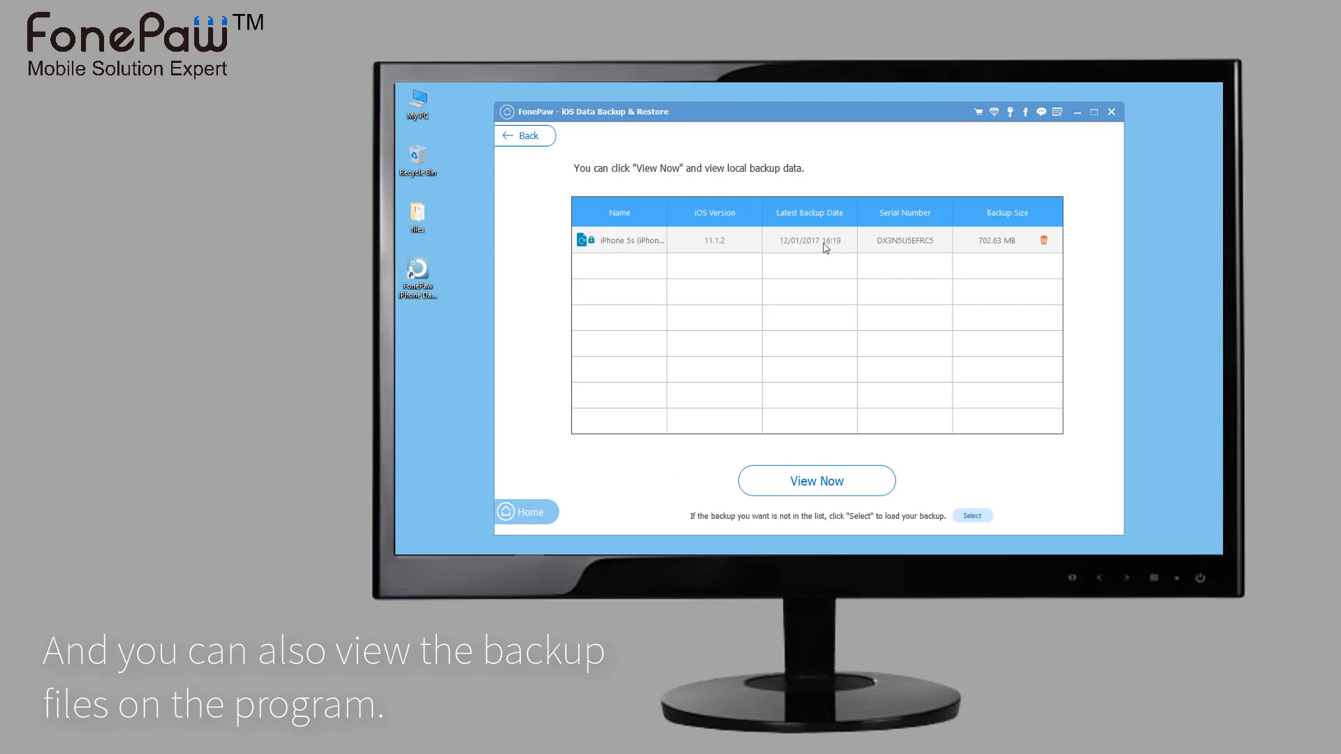
mouse_move(822, 428)
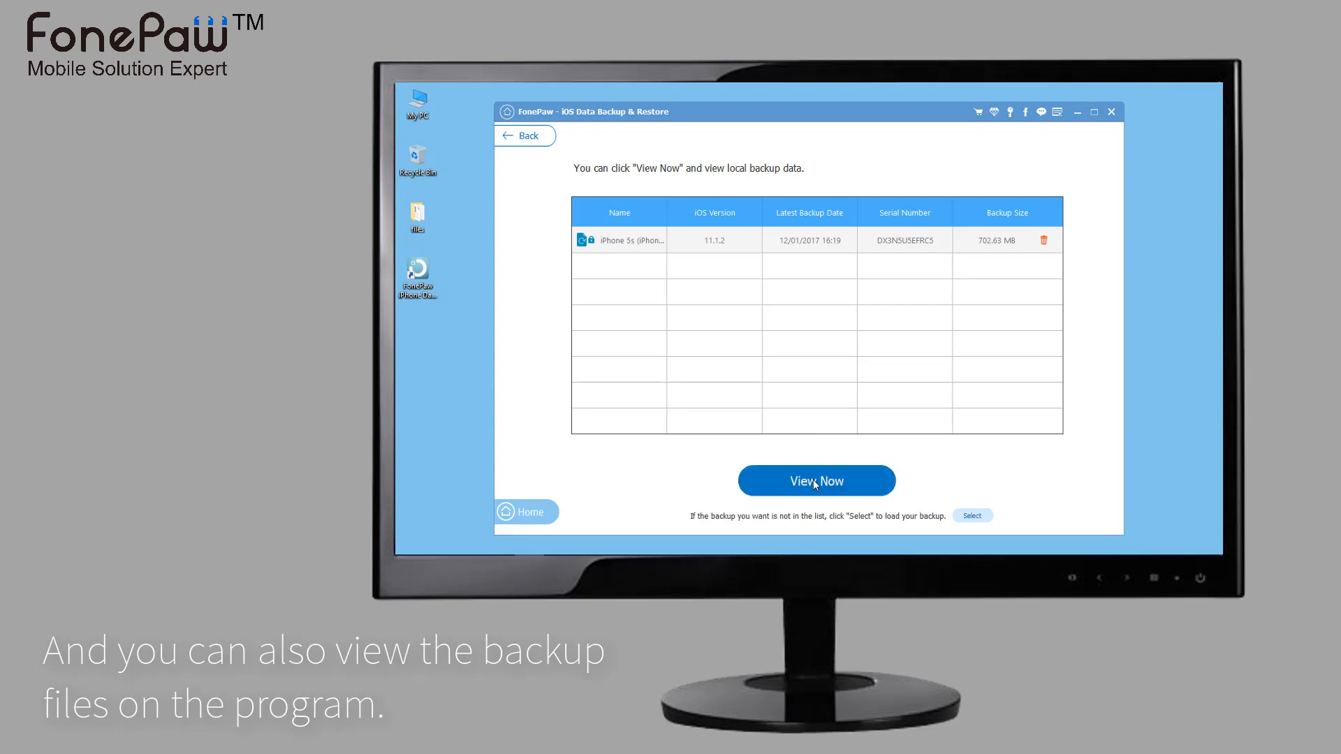
click(816, 480)
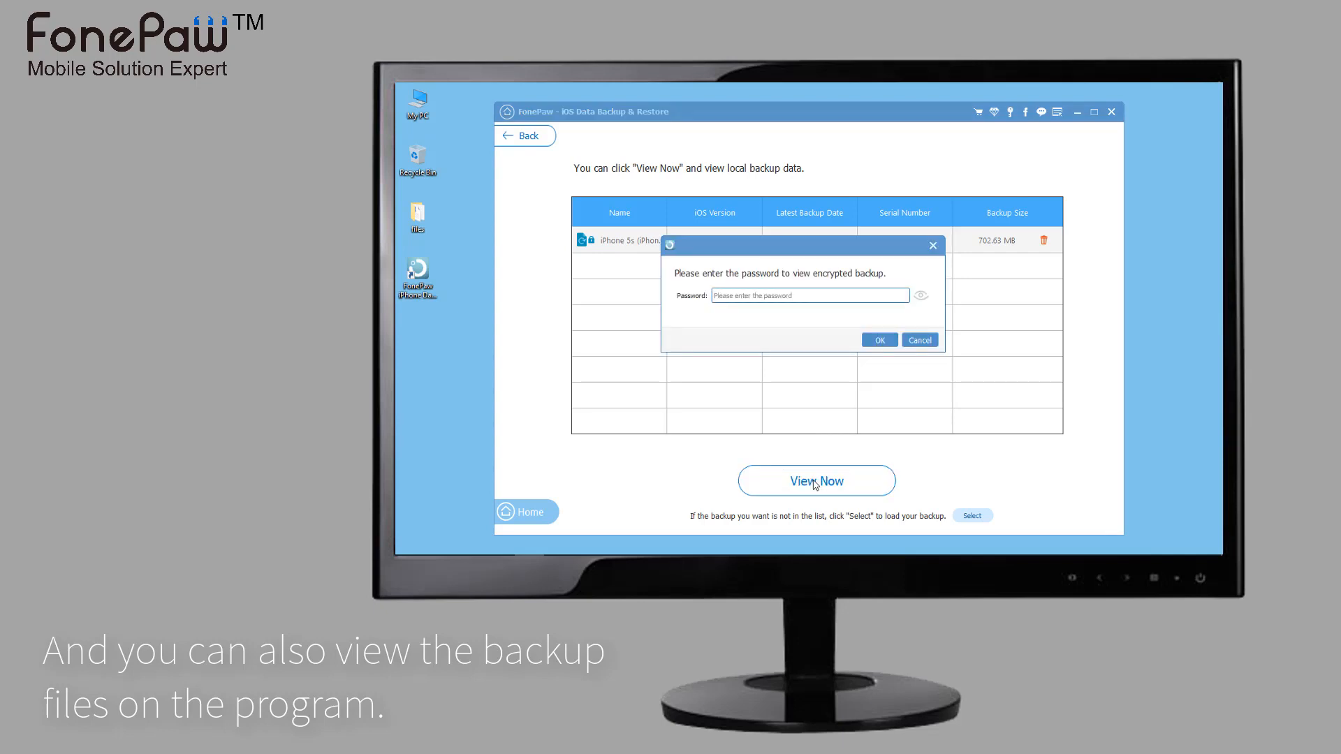
Step: Enter the backup password so scanning of the encrypted backup begins
text(•••)
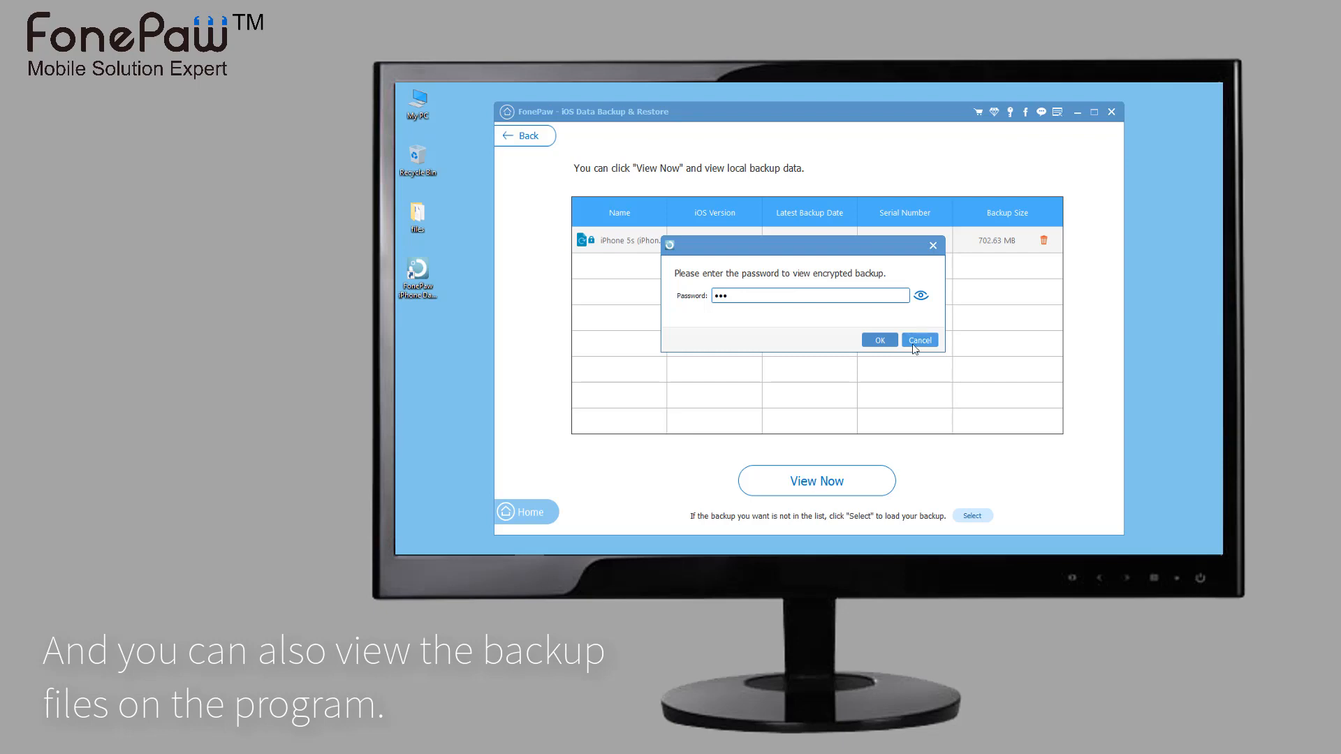
click(880, 339)
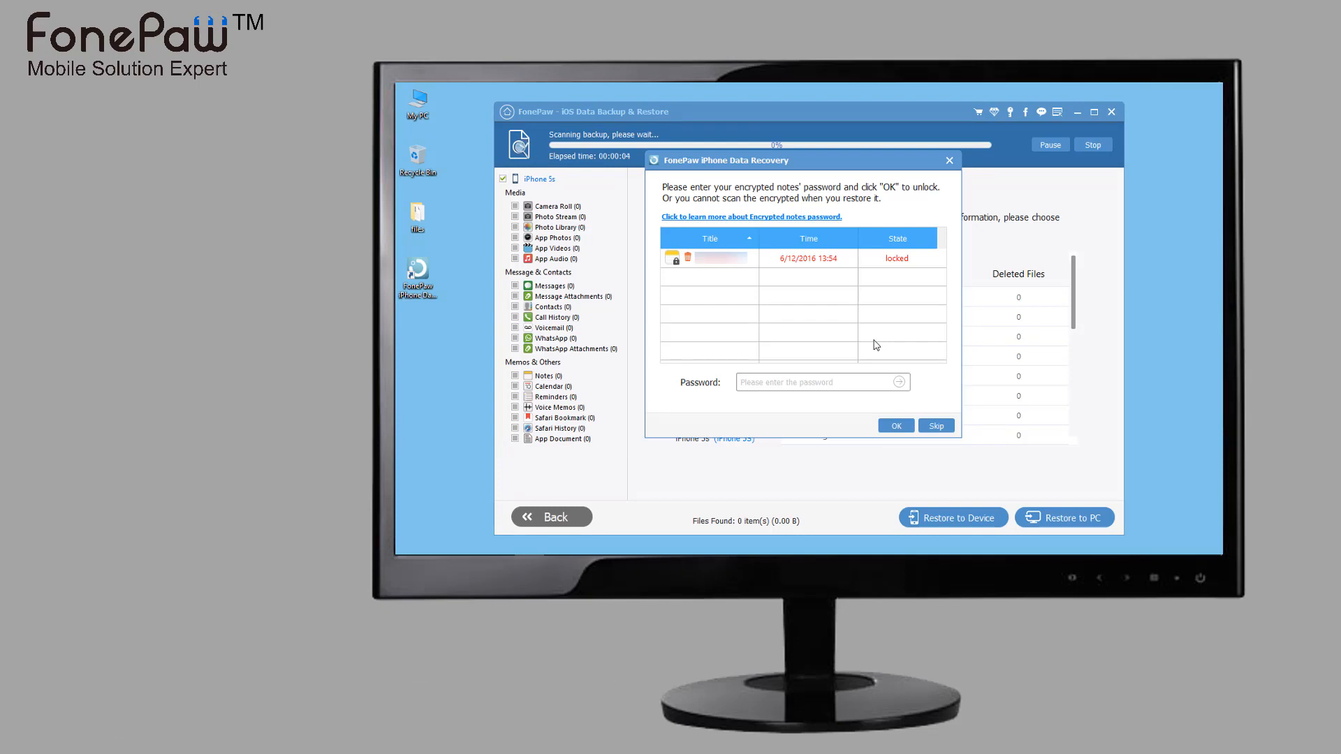
mouse_move(892, 349)
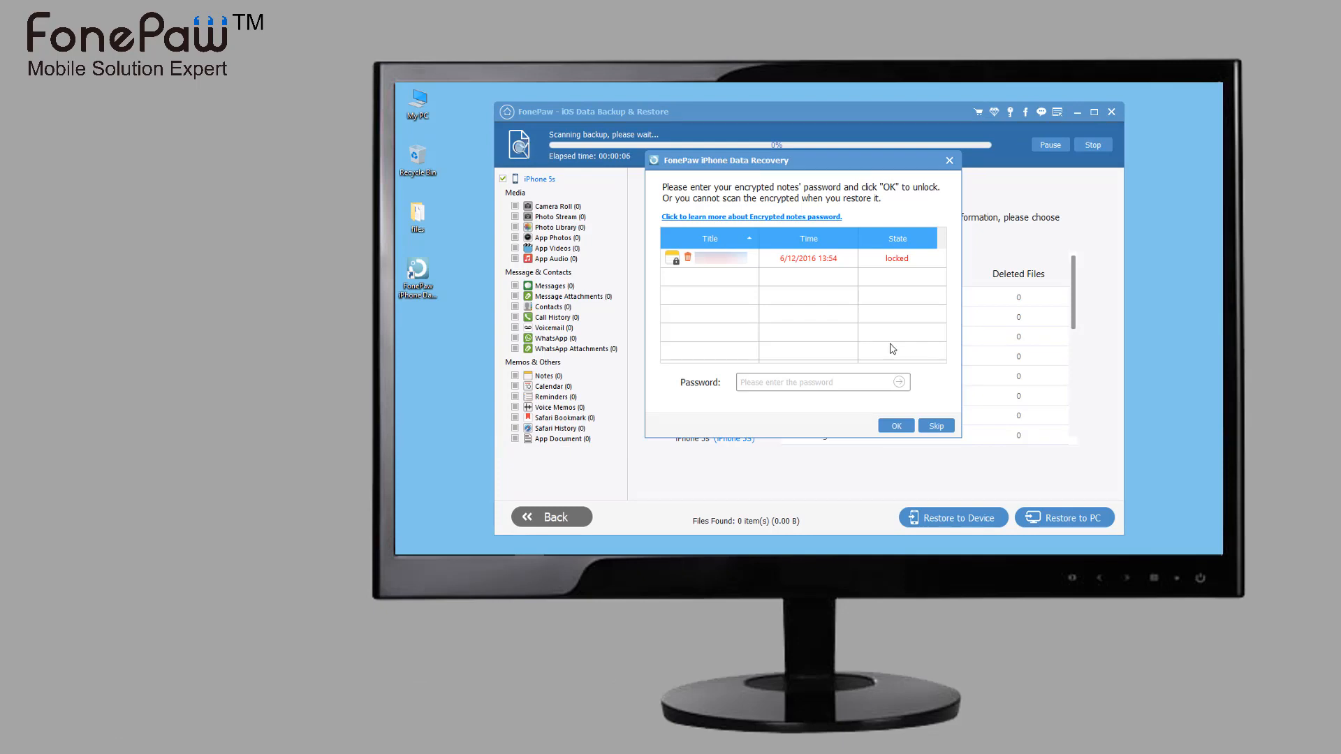
Step: Skip the encrypted notes password and finish the scan showing 4287 recoverable items
click(936, 424)
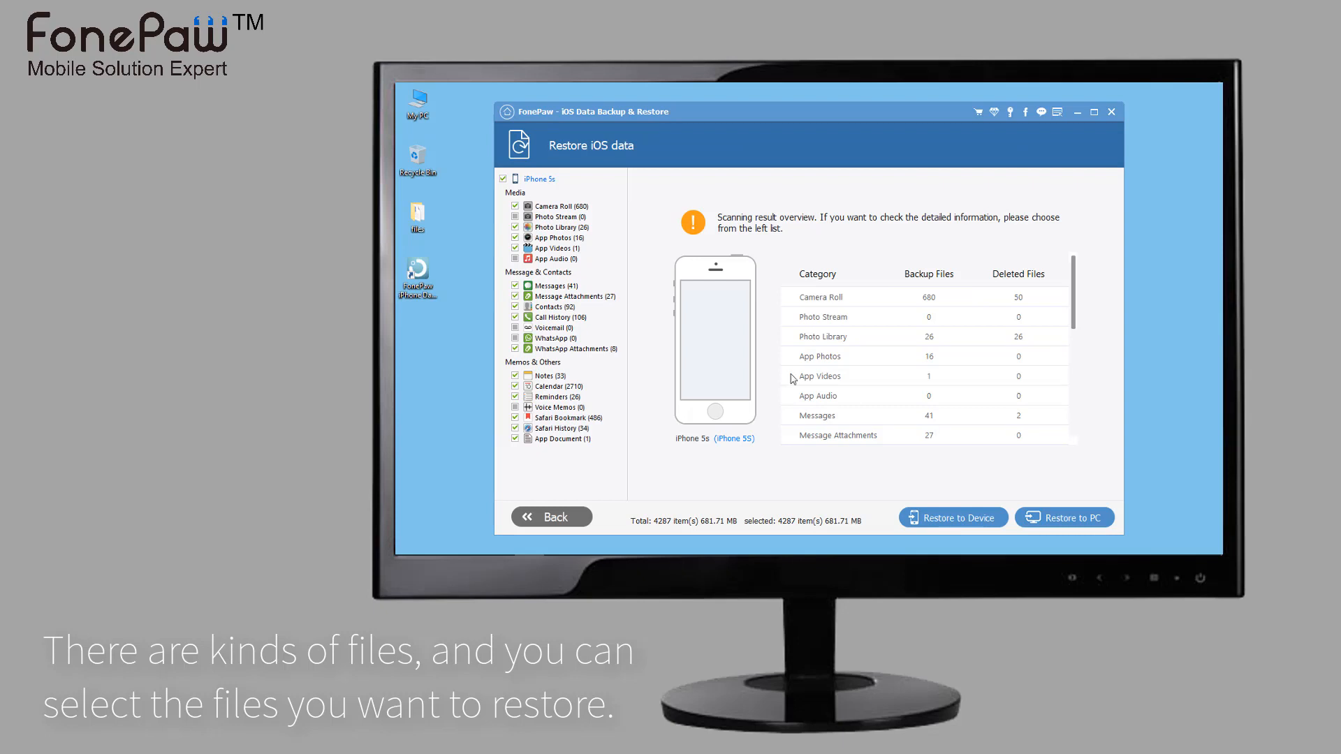
Step: Review the Photo Library with deleted items shown, then the App Photos and App Videos
click(559, 206)
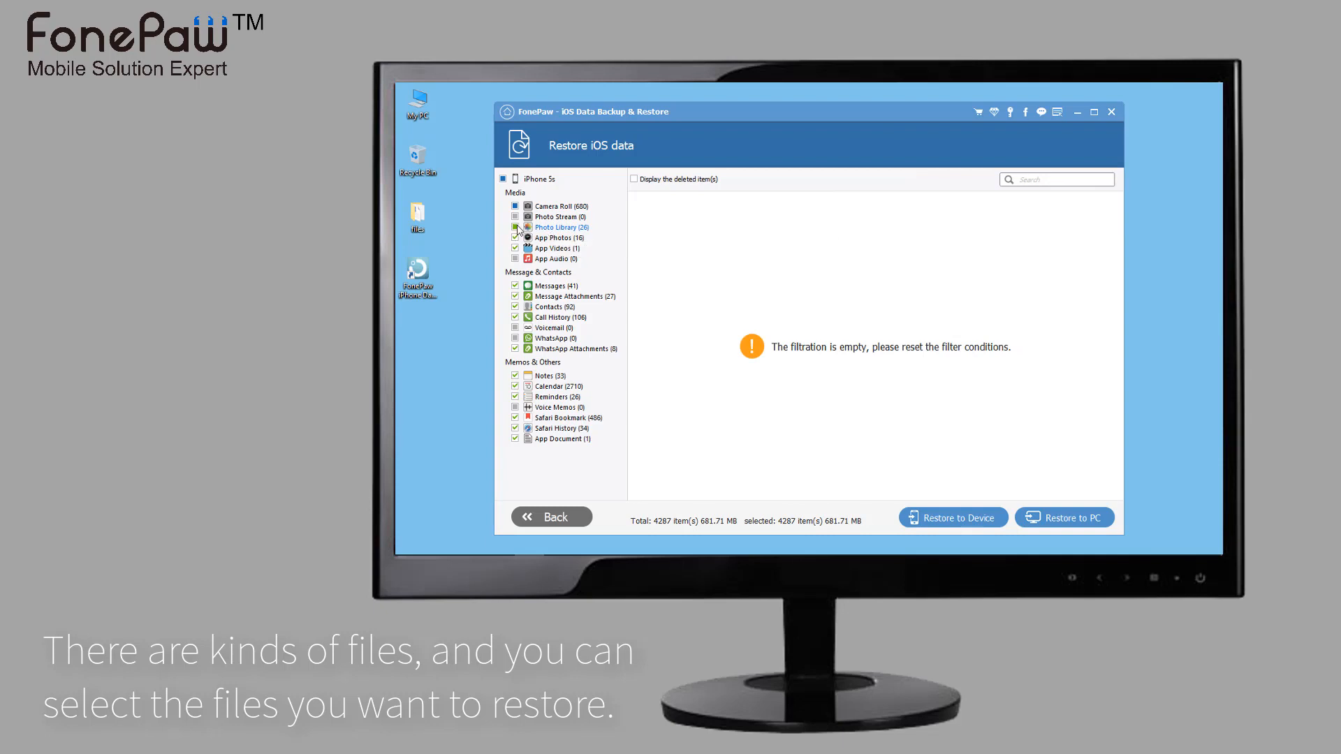
click(634, 179)
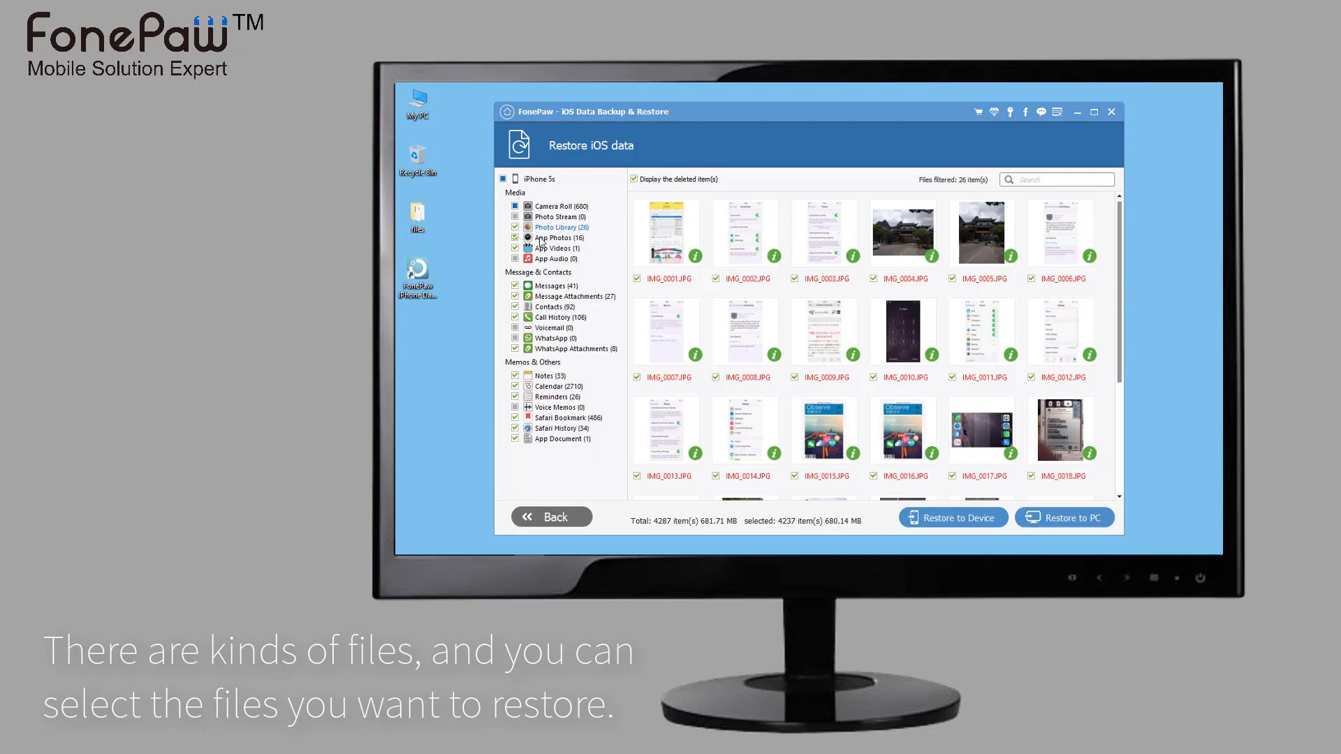
click(553, 238)
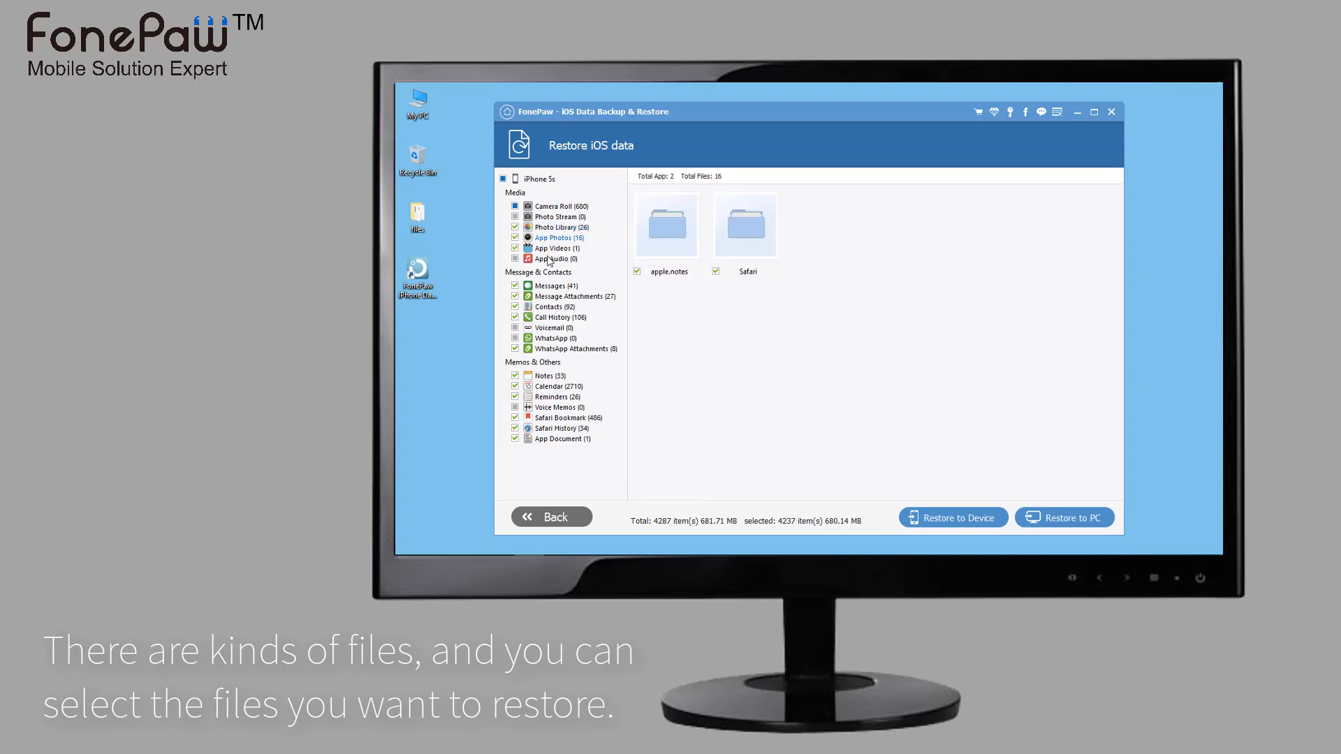
click(556, 249)
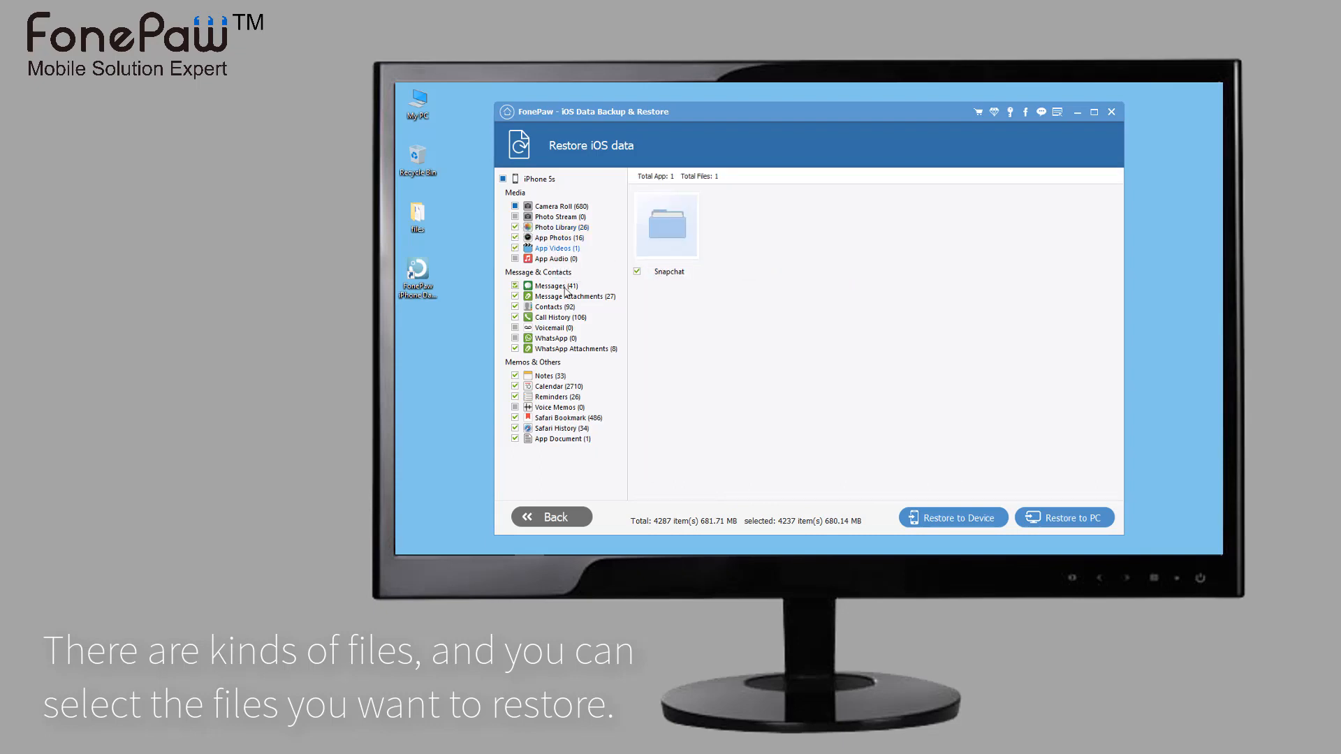
Step: Review the Message Attachments, Messages and WhatsApp Attachments categories
click(573, 296)
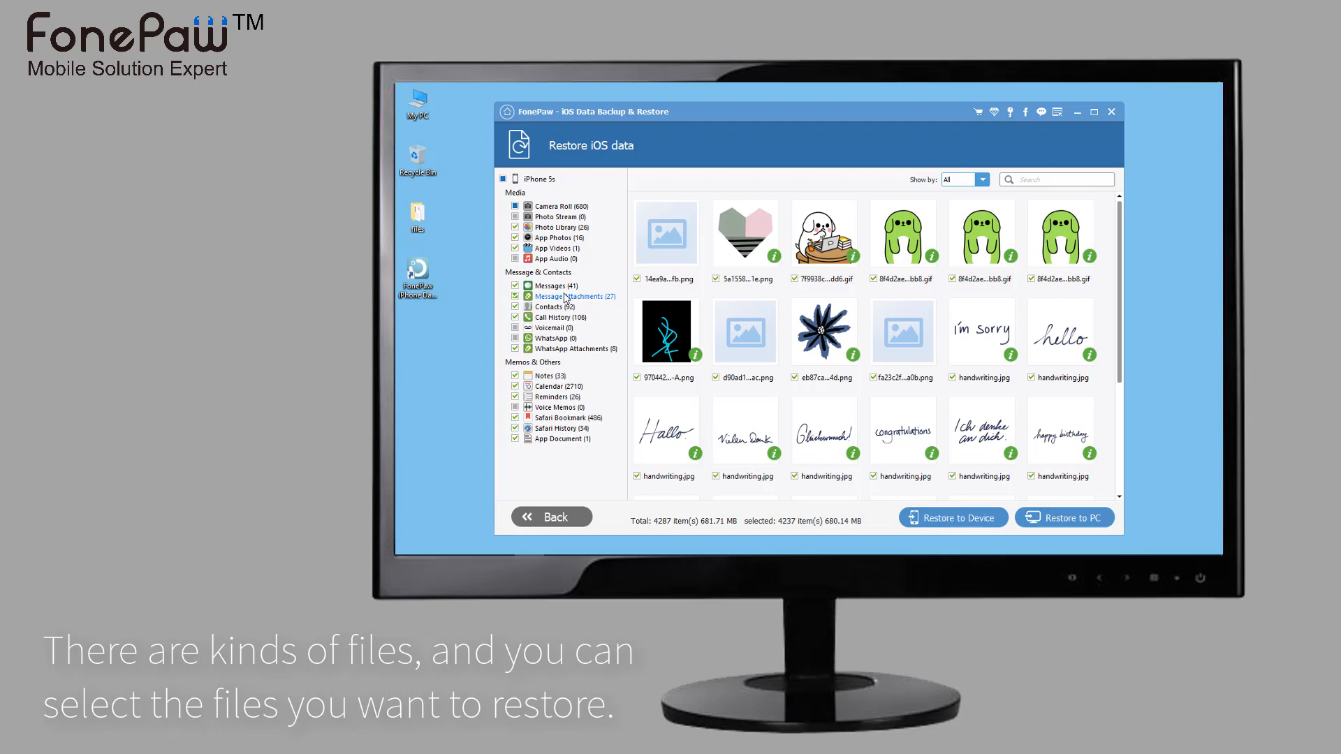
click(551, 285)
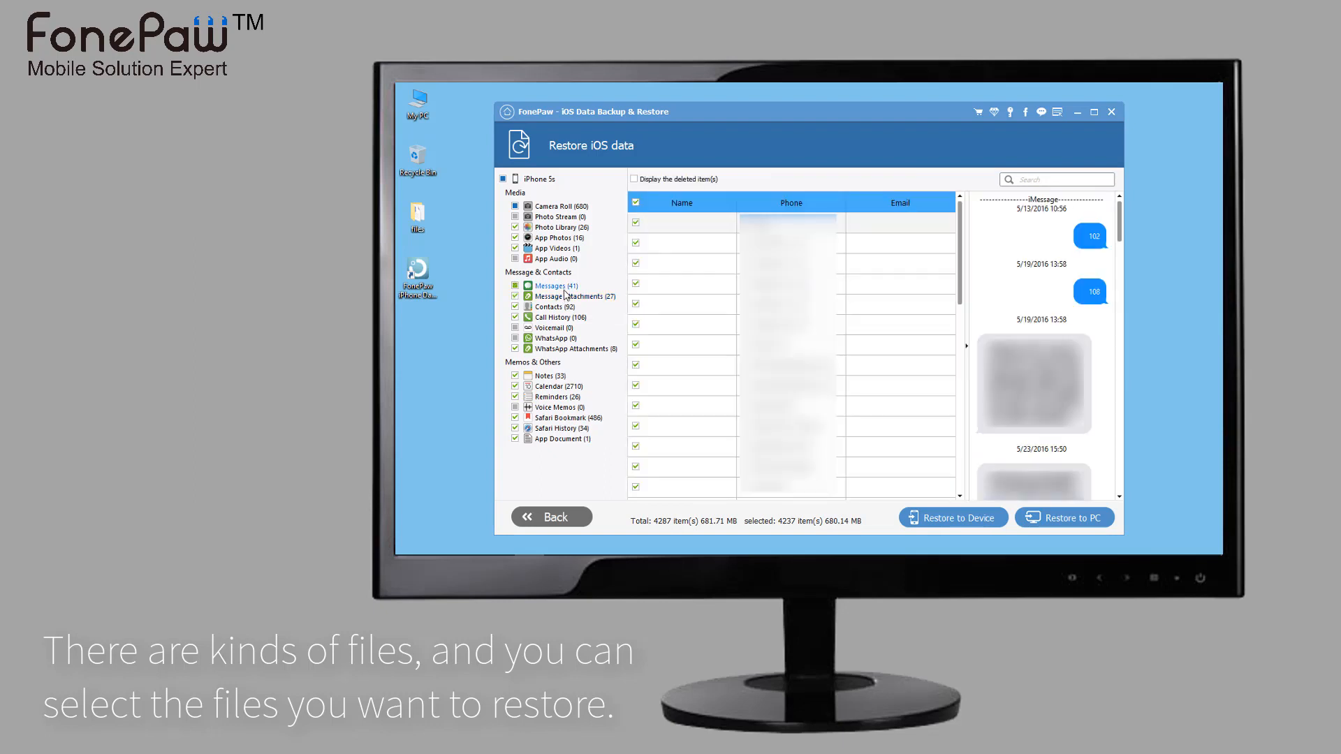
mouse_move(564, 294)
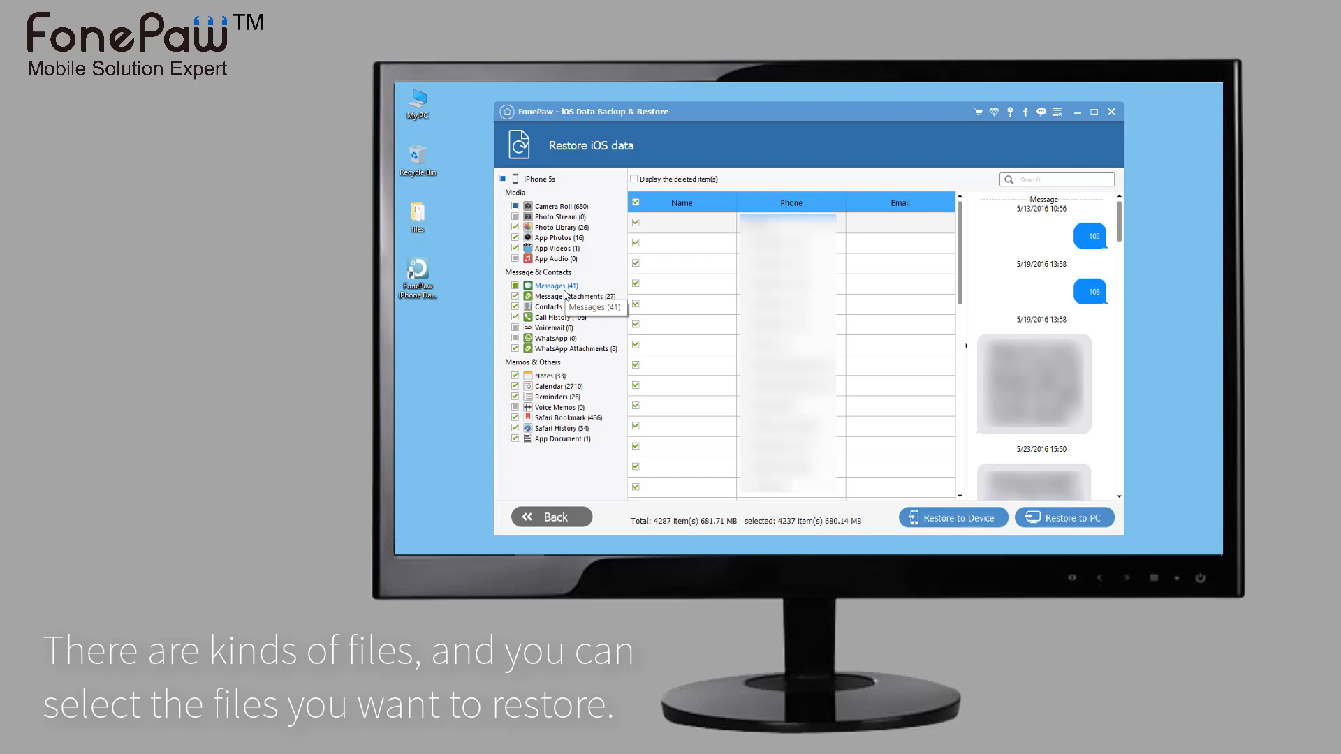
click(573, 350)
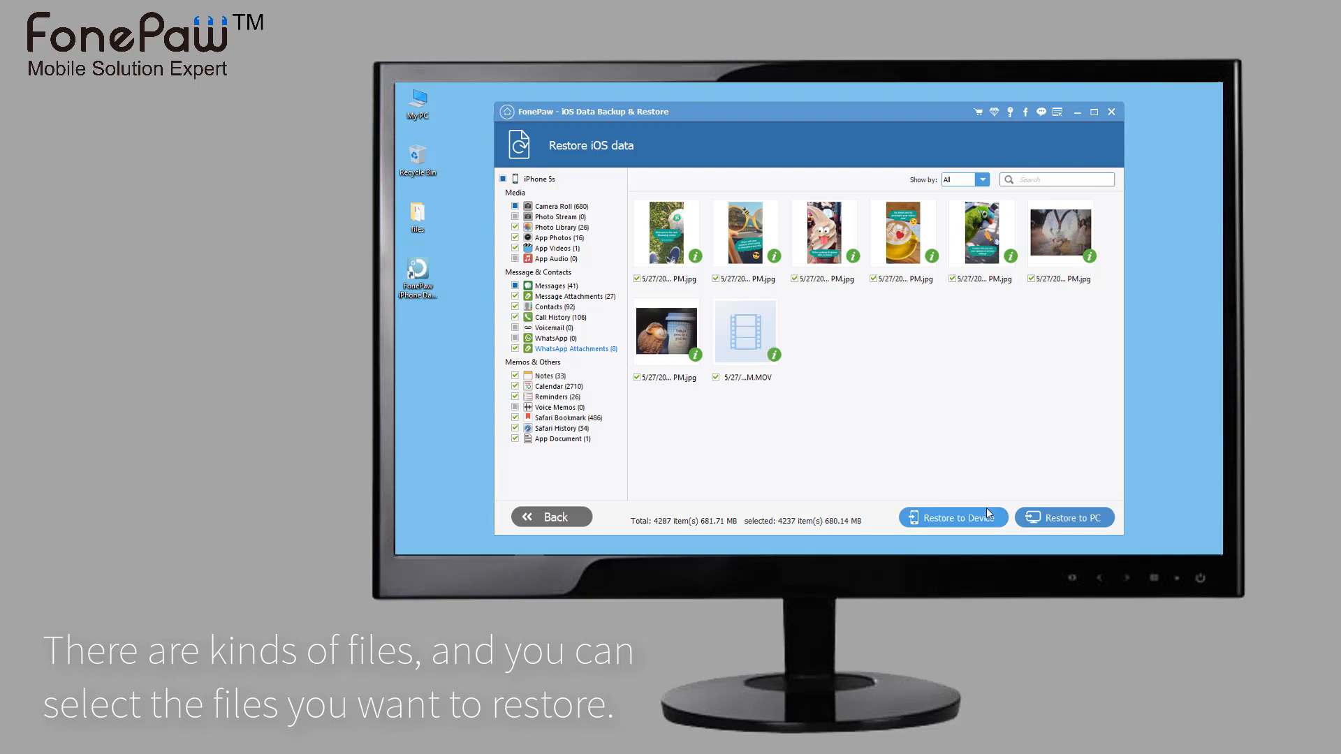
mouse_move(1045, 524)
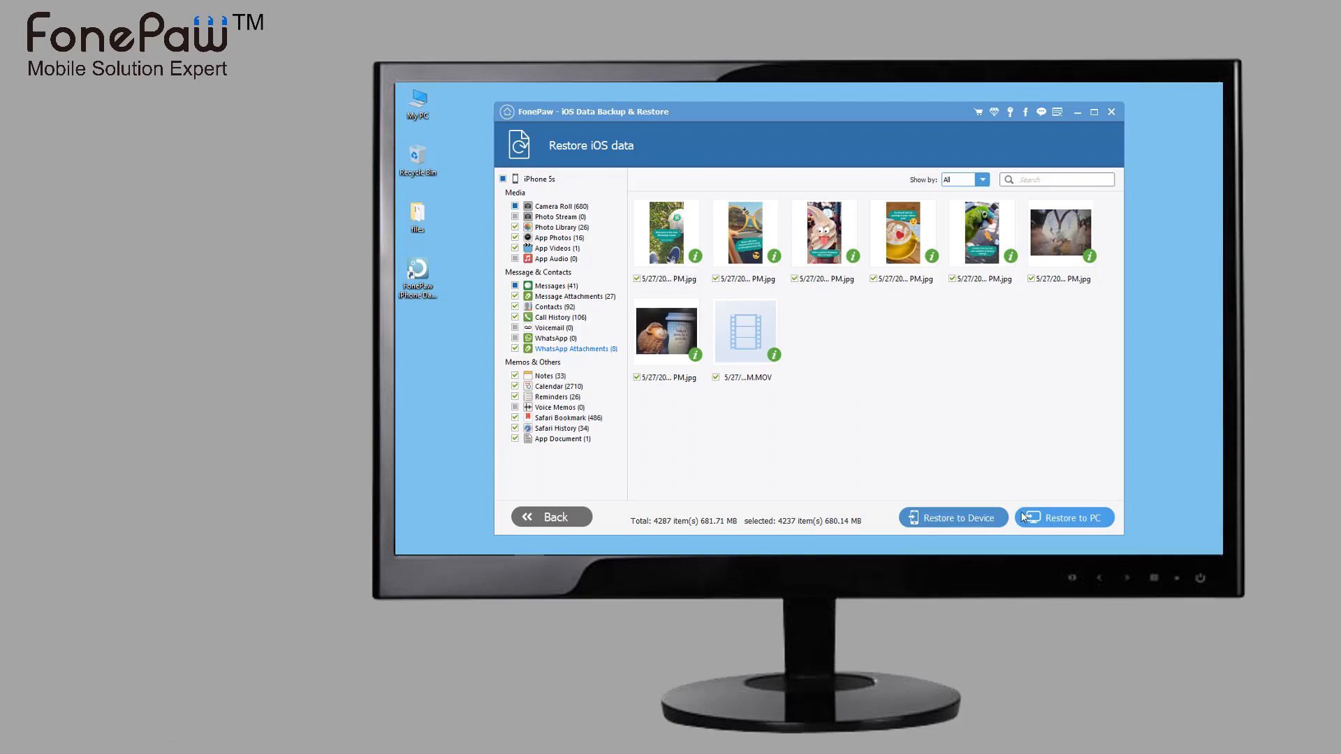
mouse_move(990, 518)
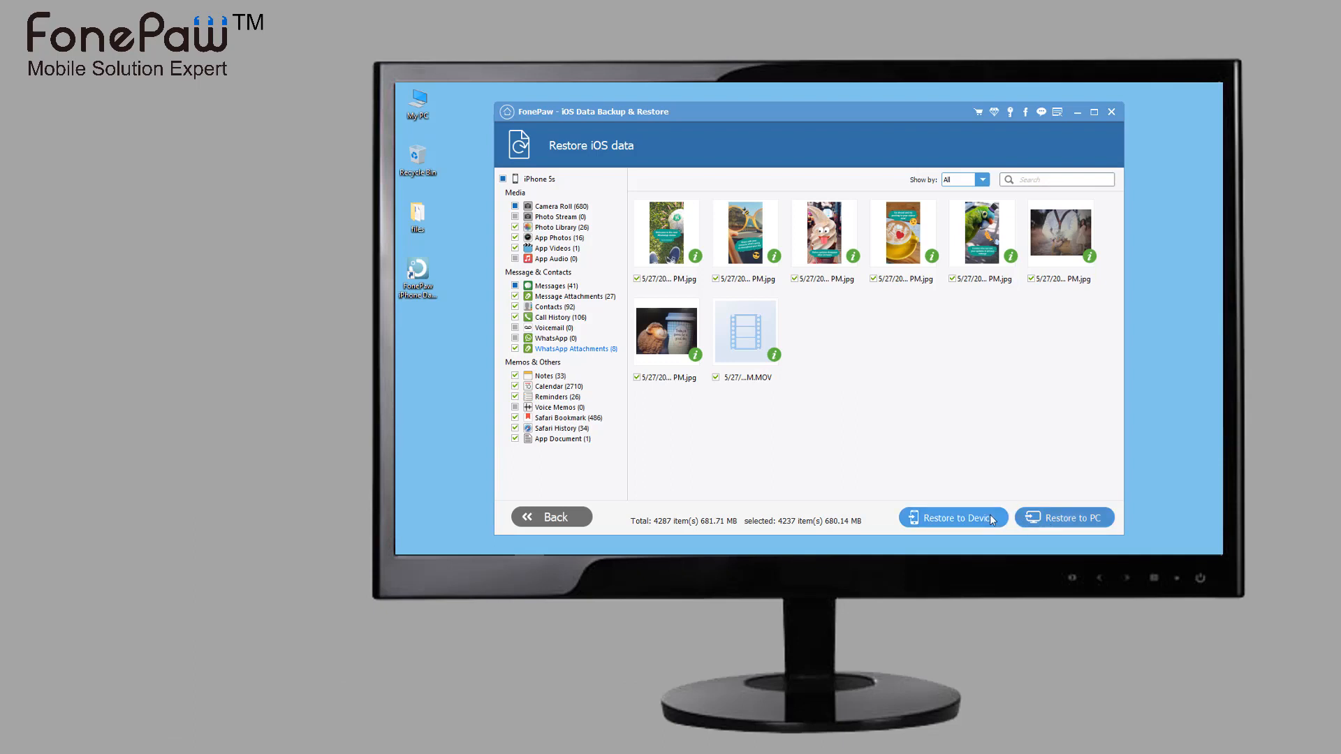
Step: Restore the selected backup data to the iPhone, accepting that only contacts and notes restore
click(953, 517)
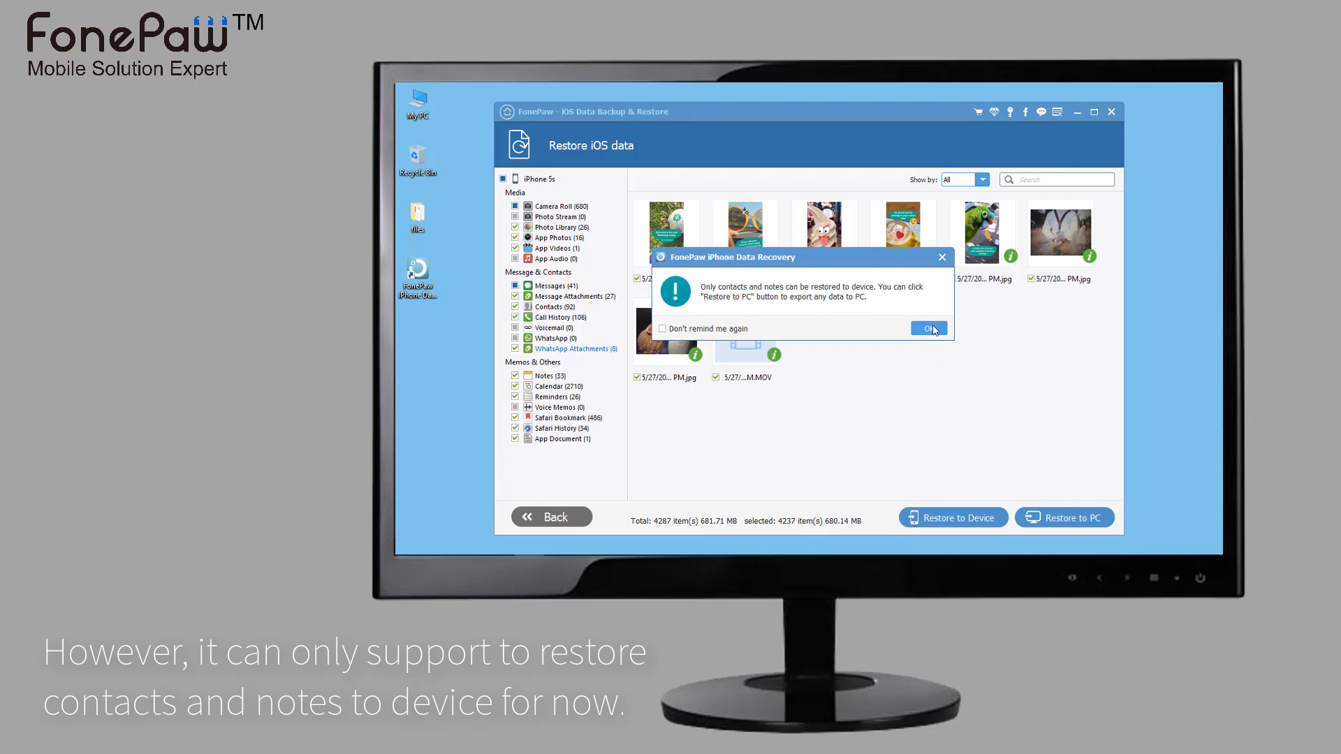
click(928, 328)
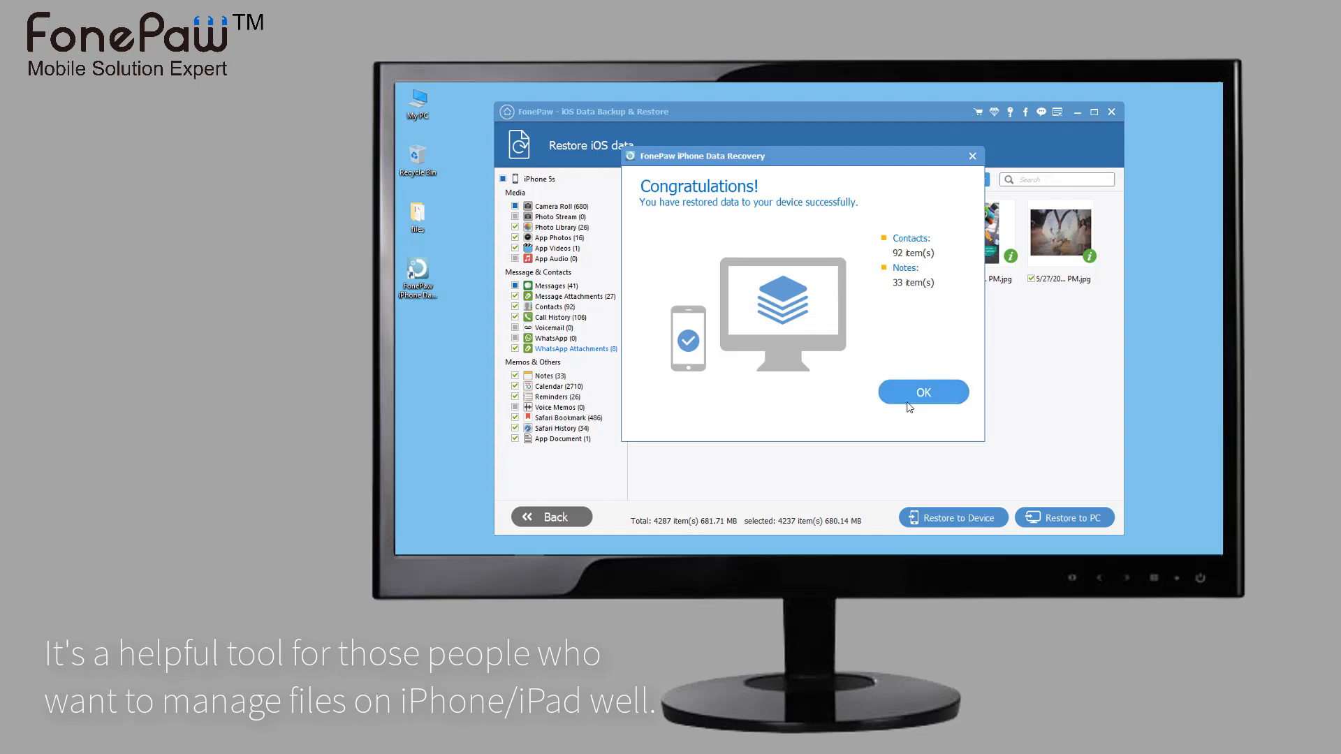
Step: Dismiss the restore success message and request to exit the application
click(923, 391)
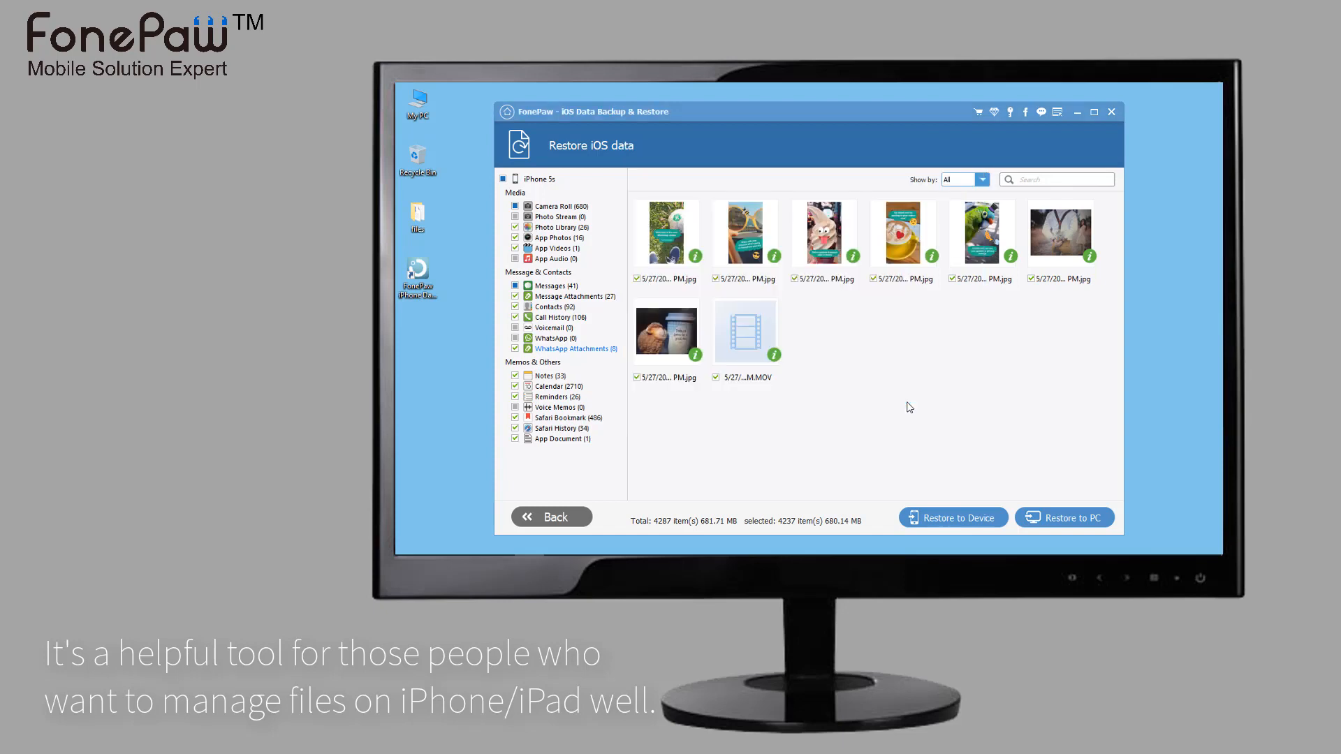
mouse_move(1112, 115)
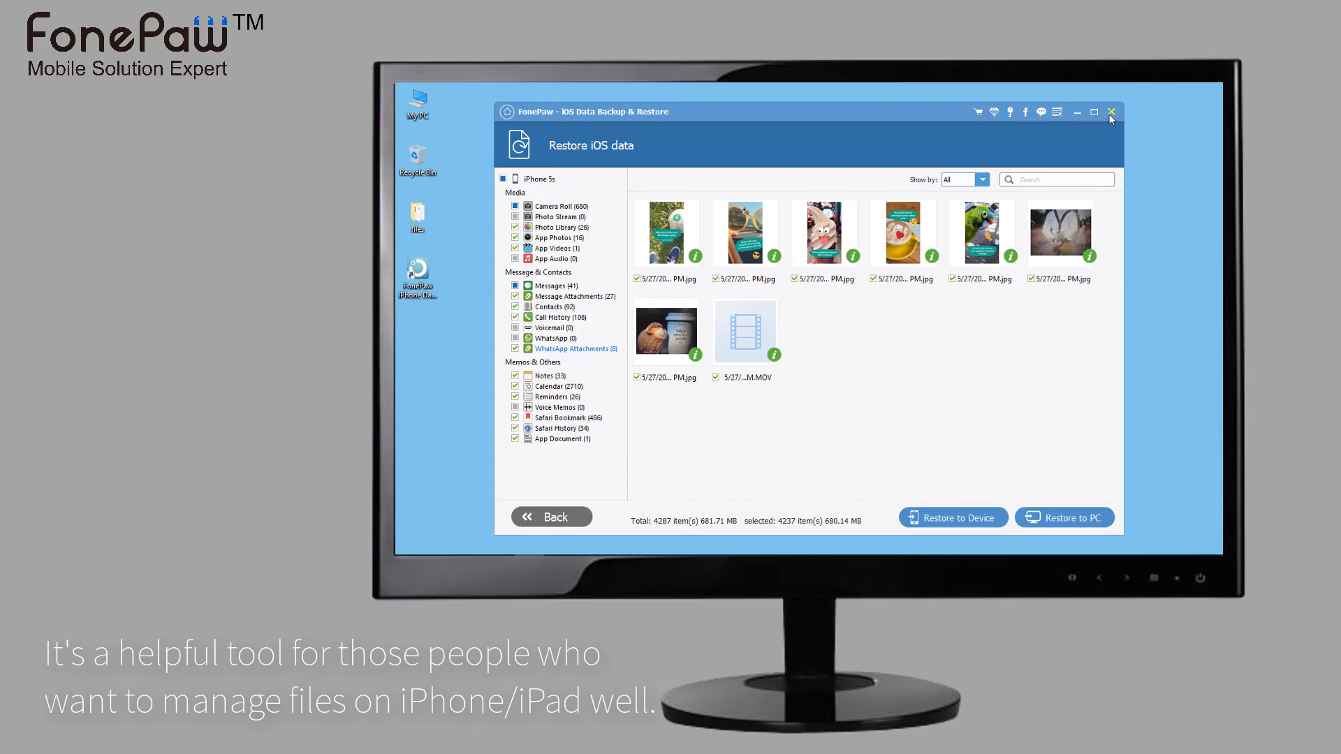
click(1112, 112)
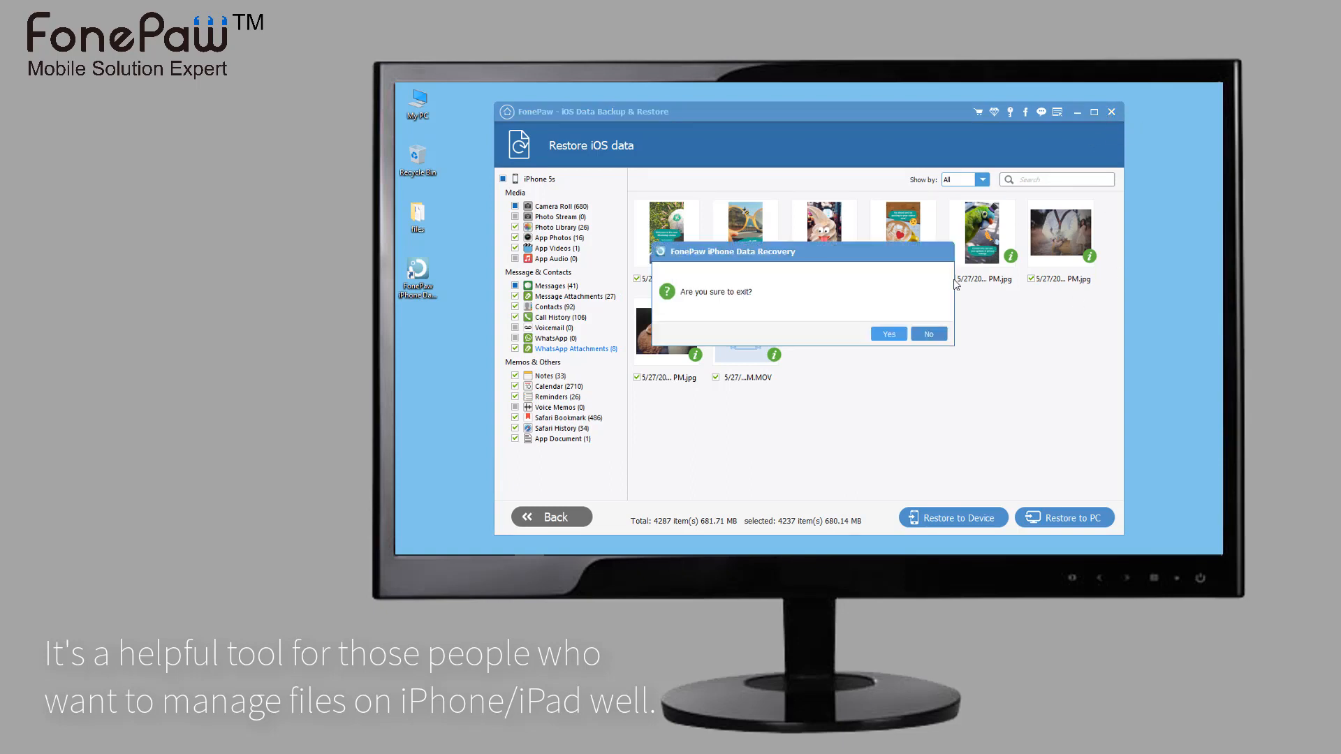